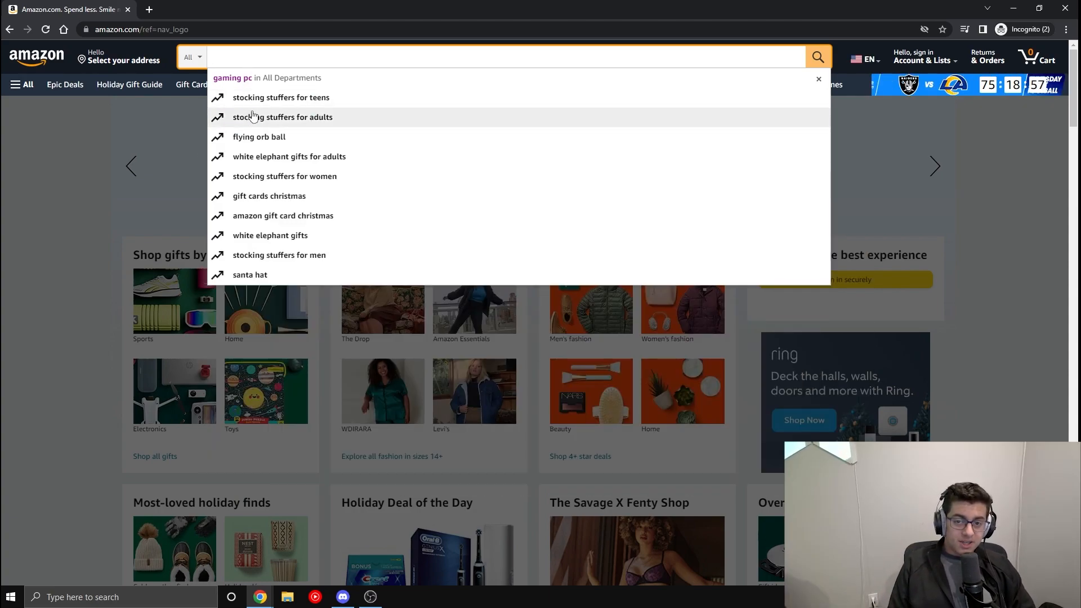
Step: Rerun the 'gaming pc' search and scroll past the Skytech, Lenovo, Alarco and HP desktops
left_click(817, 56)
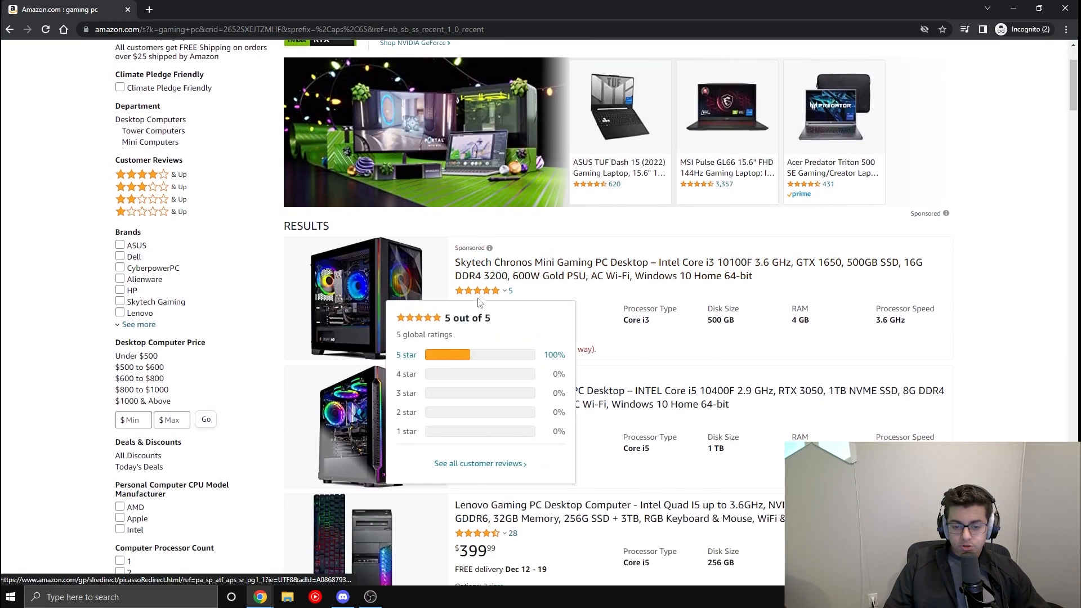
scroll("down", 3)
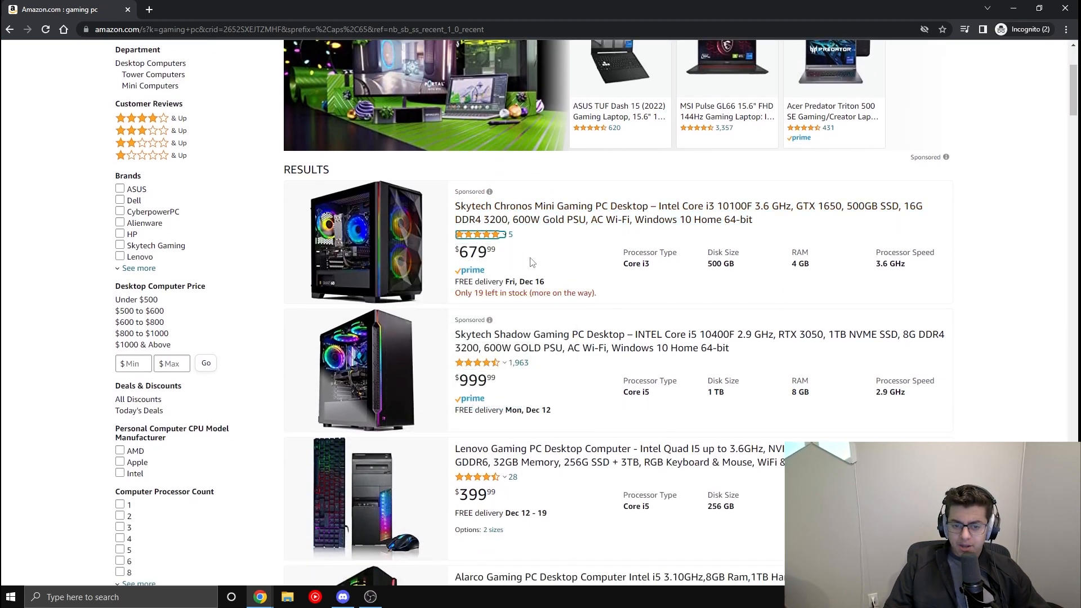
scroll("down", 3)
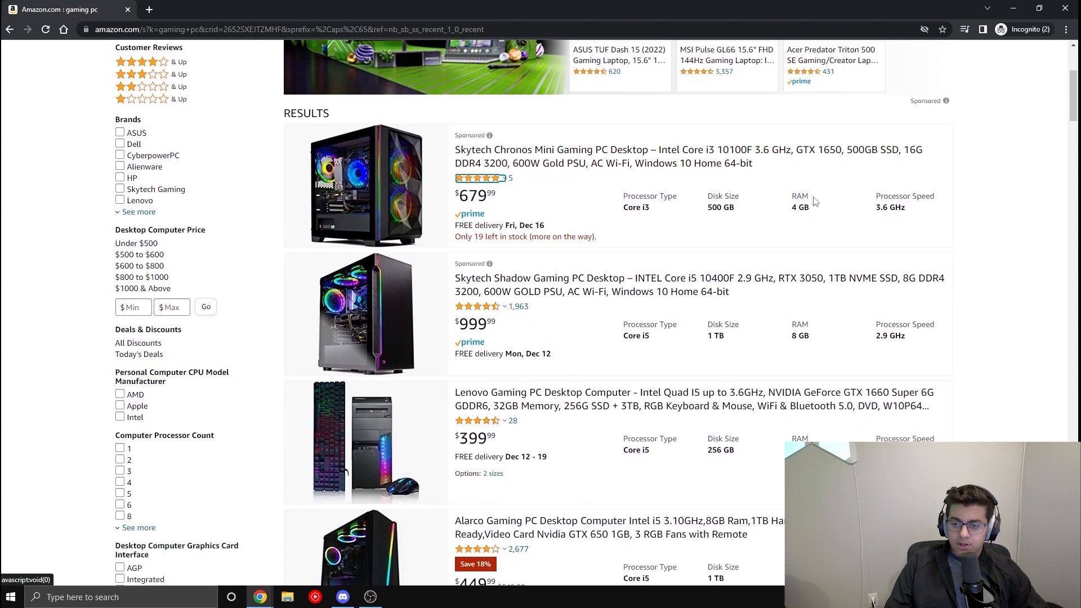
scroll("down", 3)
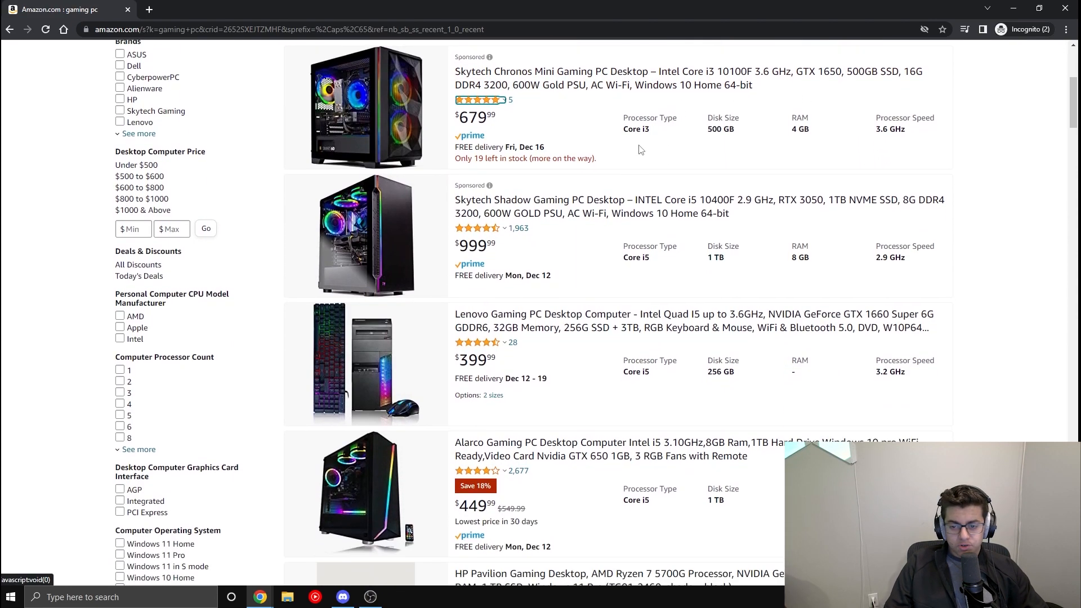
scroll("down", 3)
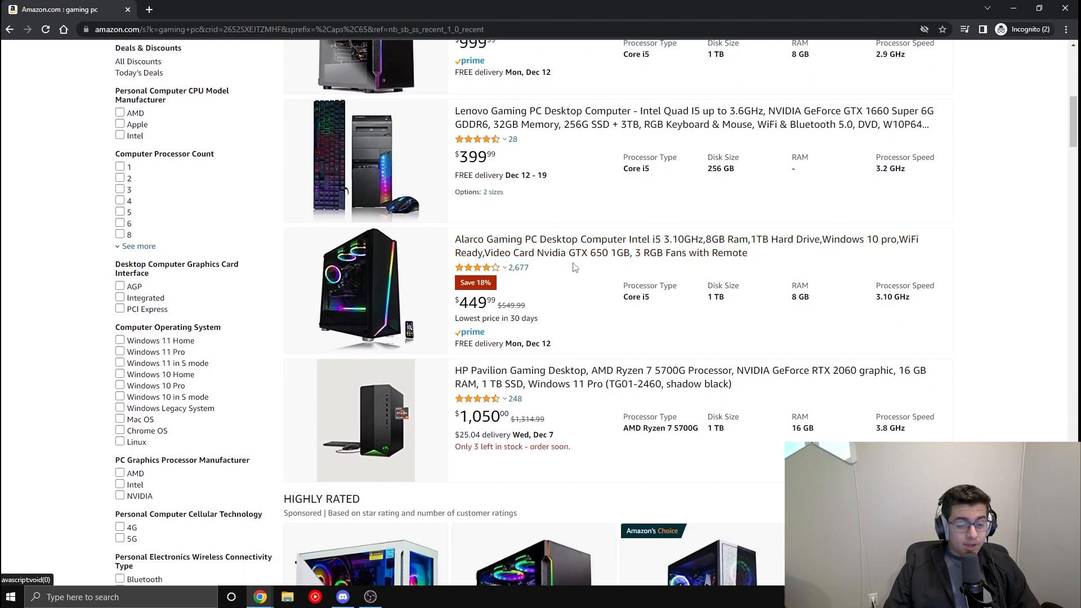
mouse_move(557, 285)
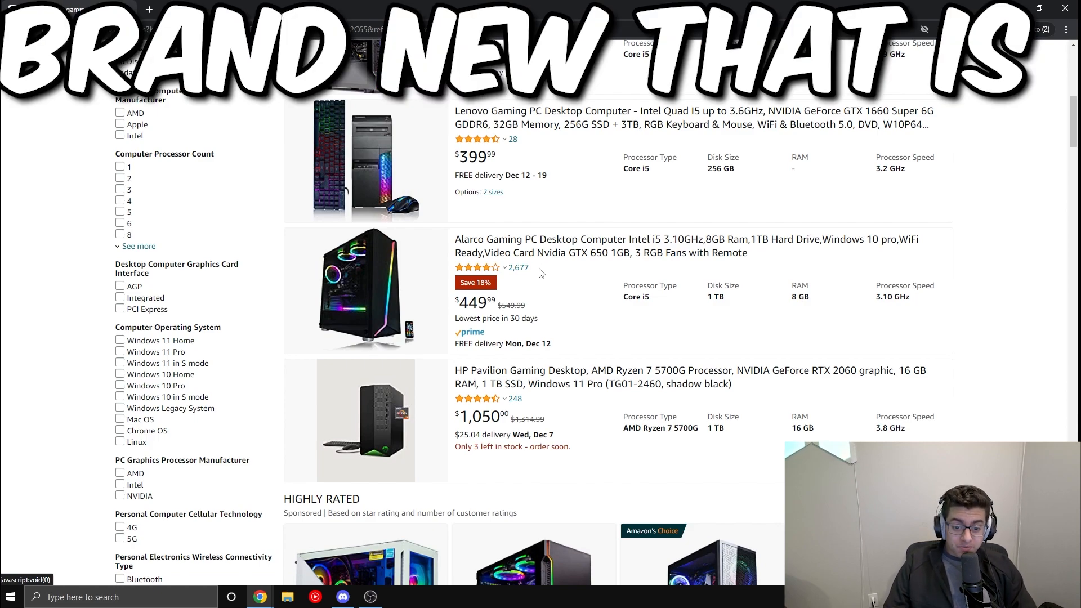
mouse_move(650, 239)
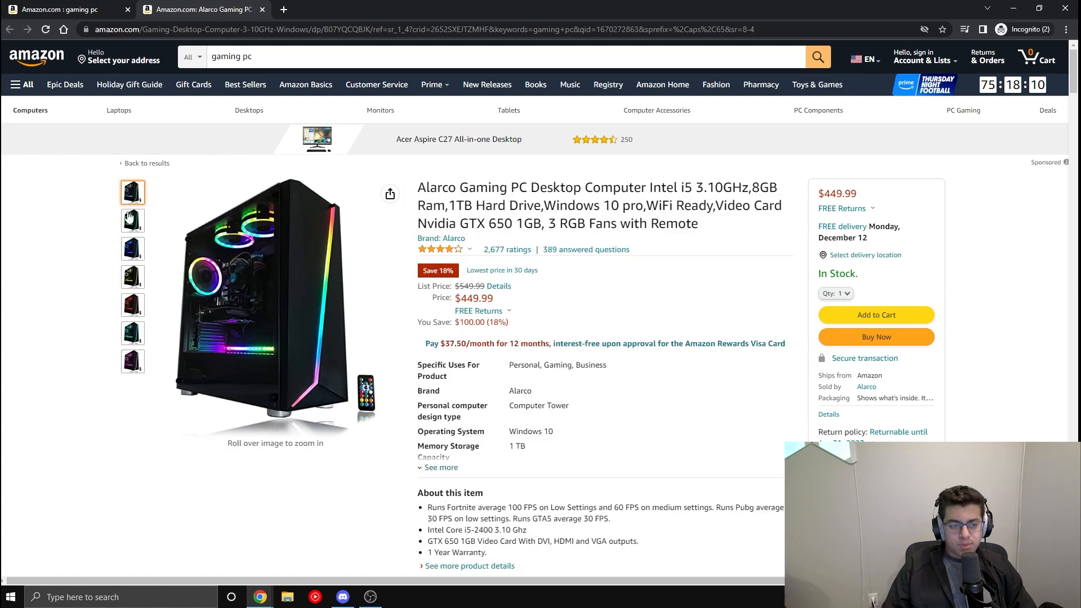
Step: Highlight the $449.99 Alarco PC's i5 processor and 1TB HDD in its Technical Details
scroll("down", 3)
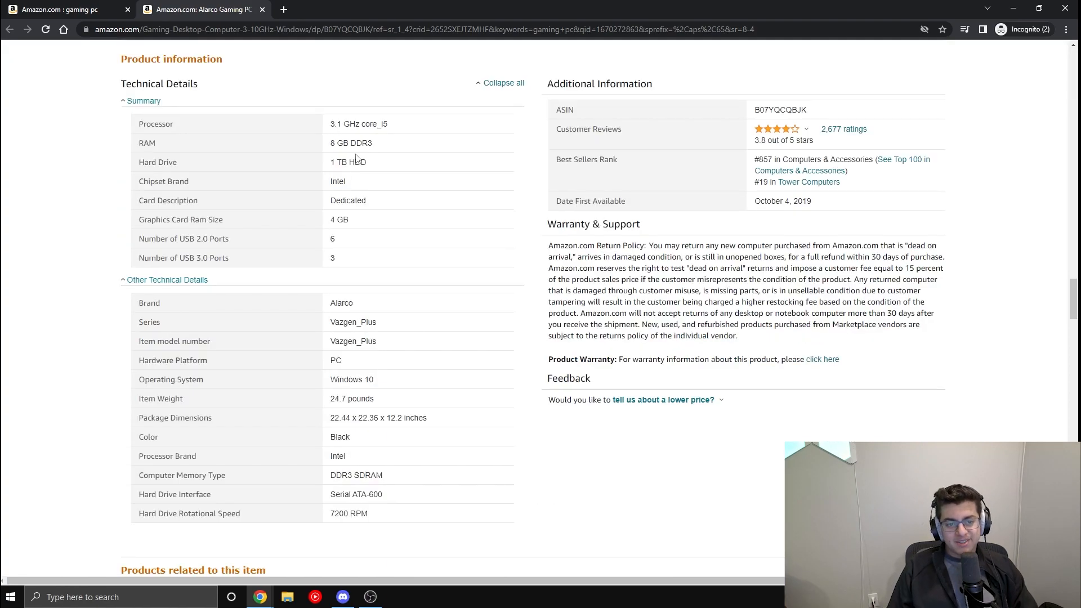
mouse_move(400, 127)
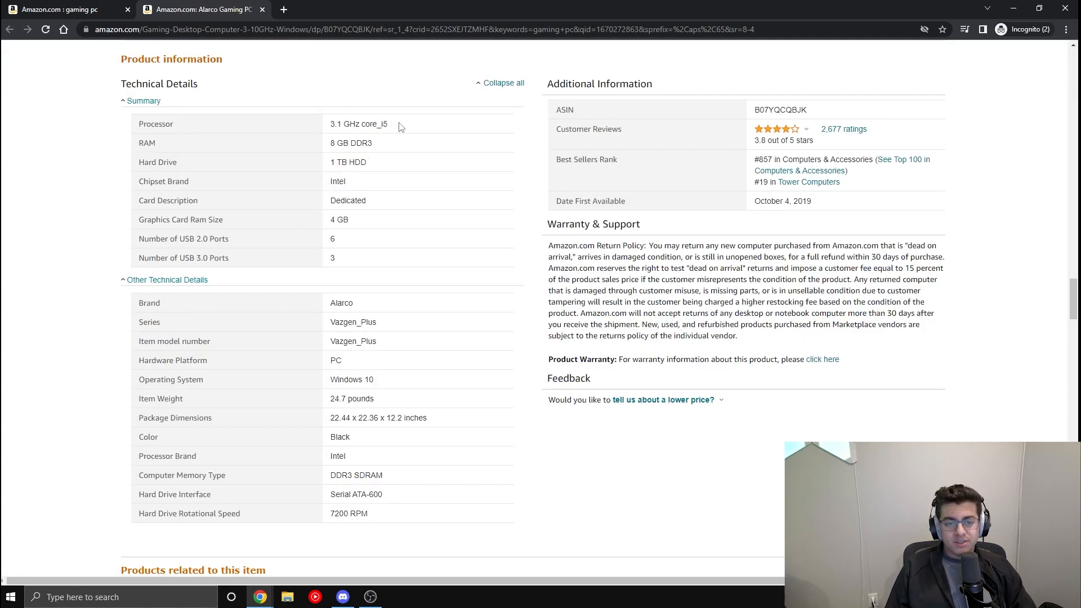
double_click(358, 123)
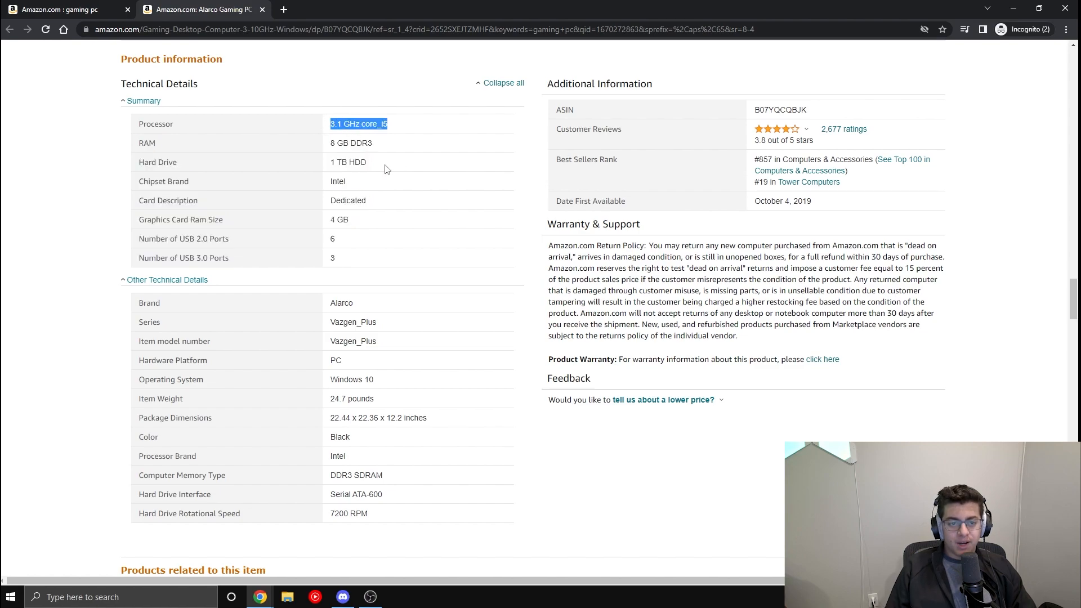
double_click(348, 162)
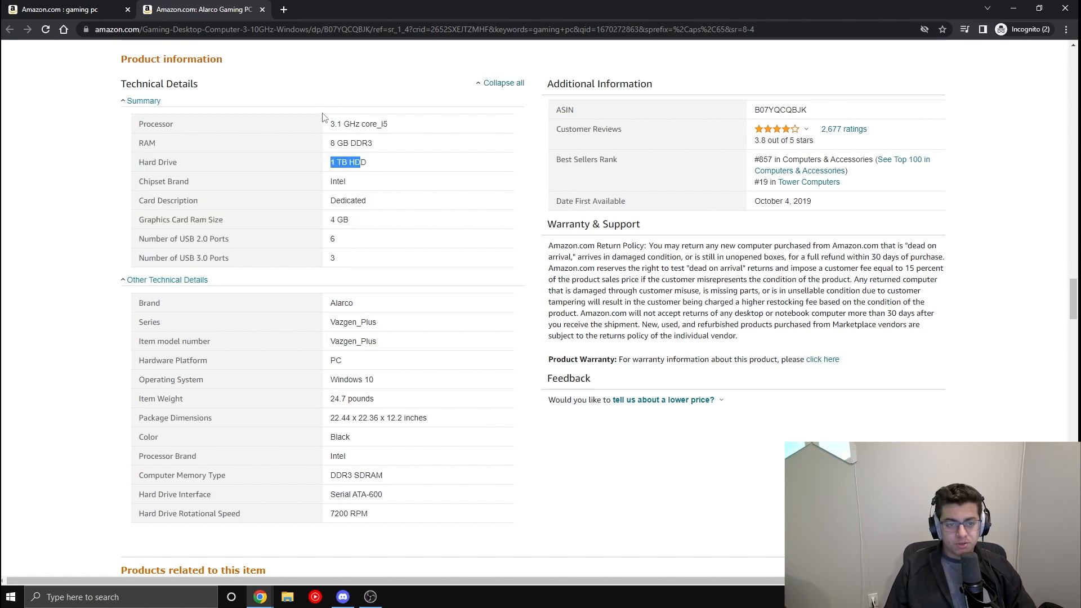
scroll("down", 3)
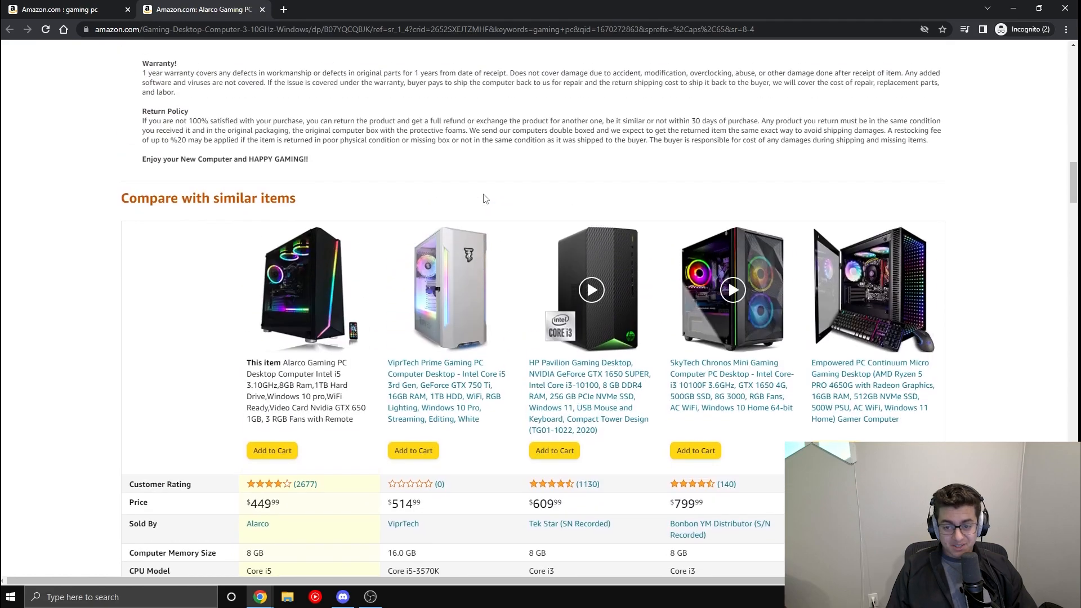
scroll("up", 3)
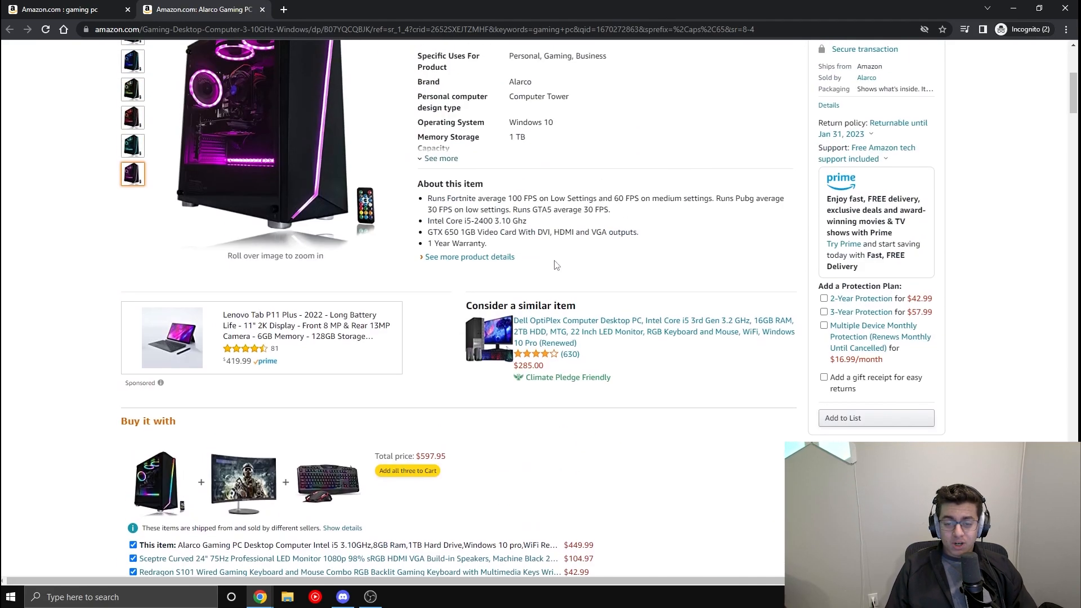
scroll("up", 3)
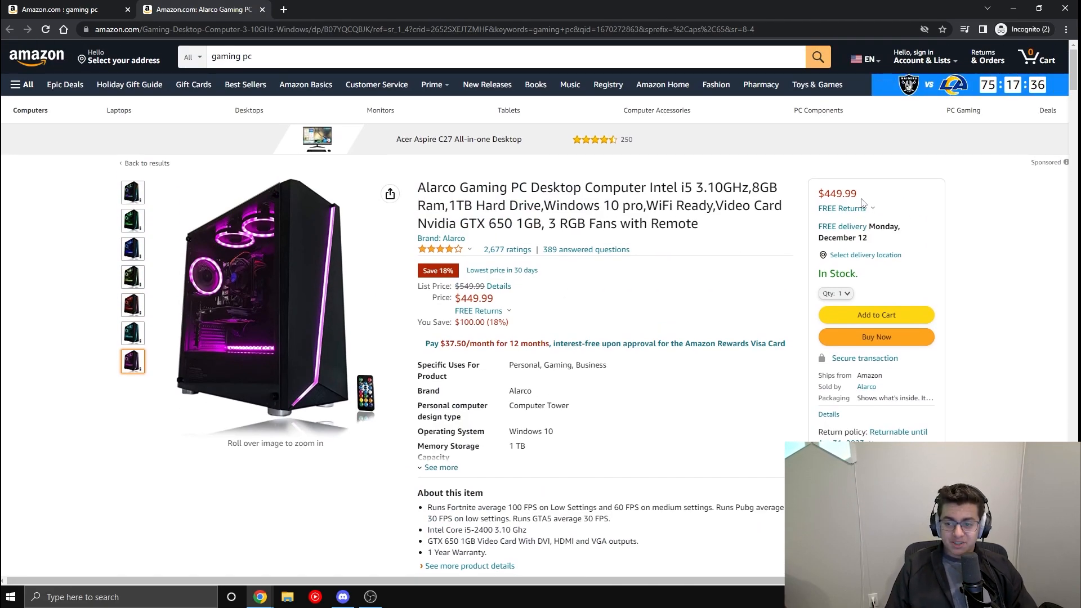
mouse_move(847, 200)
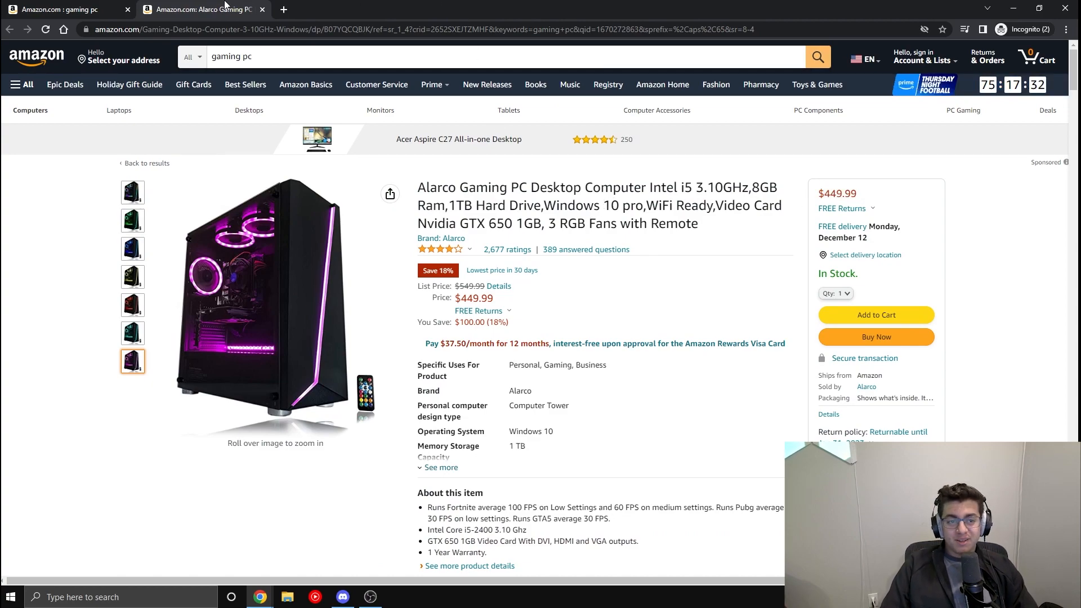
Step: Close the Alarco tab and scroll results past CyberPowerPC, Velztorm and ASUS ROG listings
left_click(262, 9)
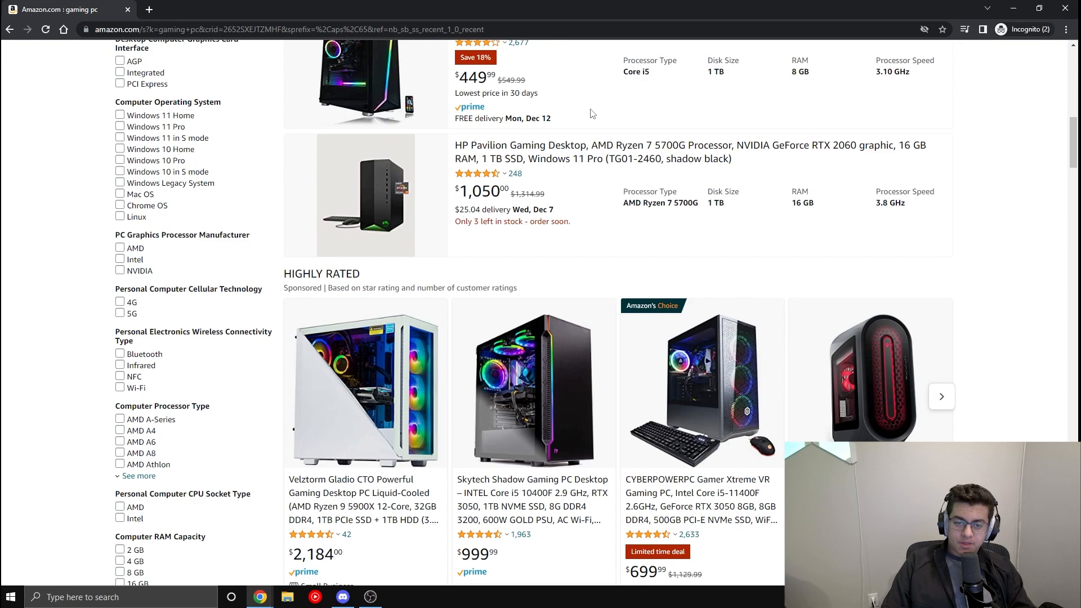
mouse_move(773, 118)
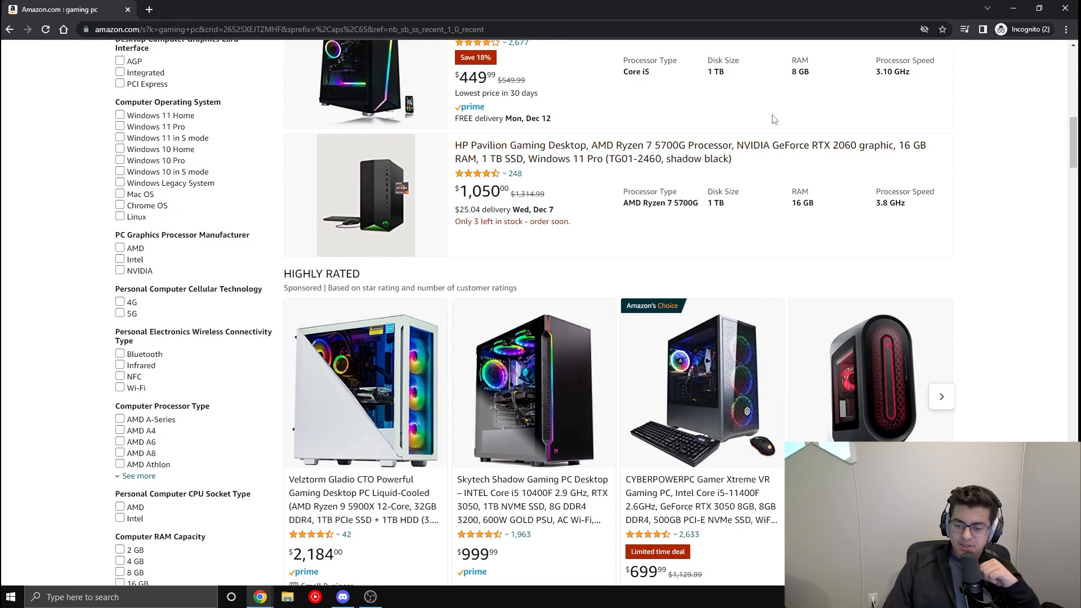
mouse_move(814, 175)
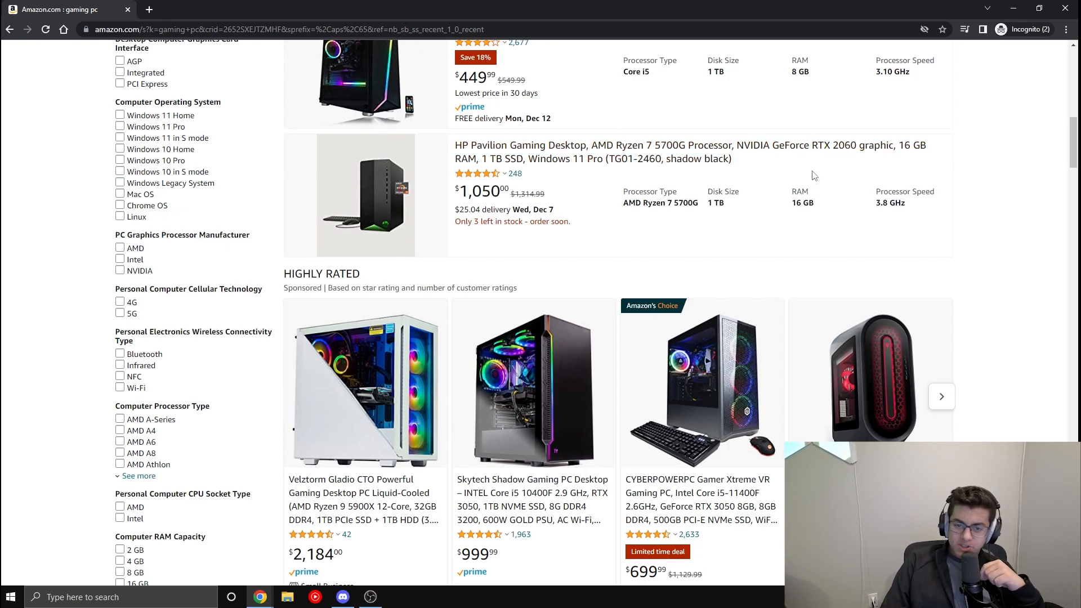
scroll("down", 3)
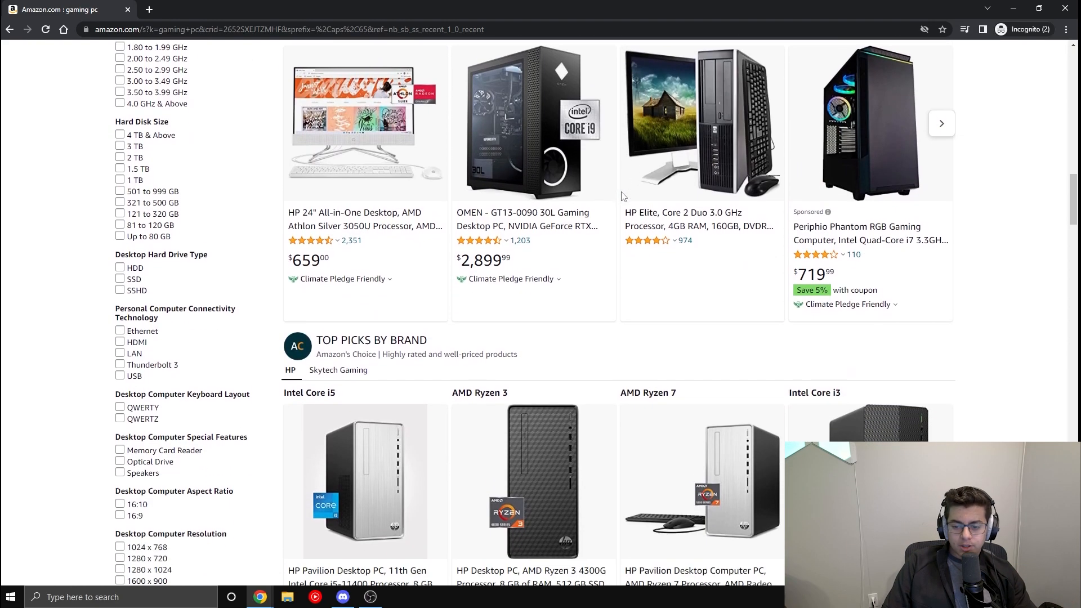
scroll("down", 3)
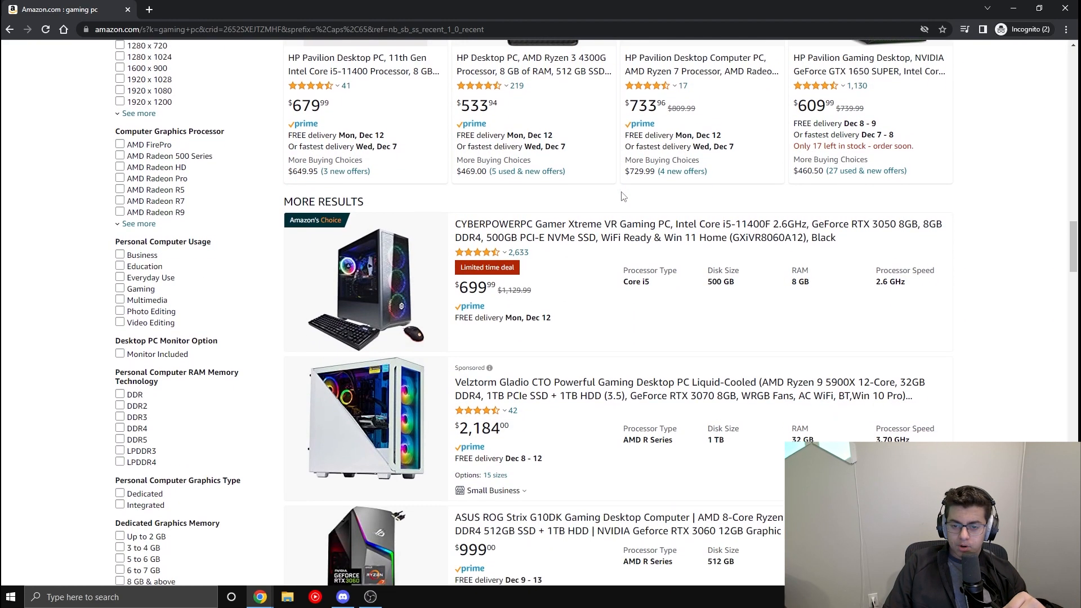
scroll("down", 3)
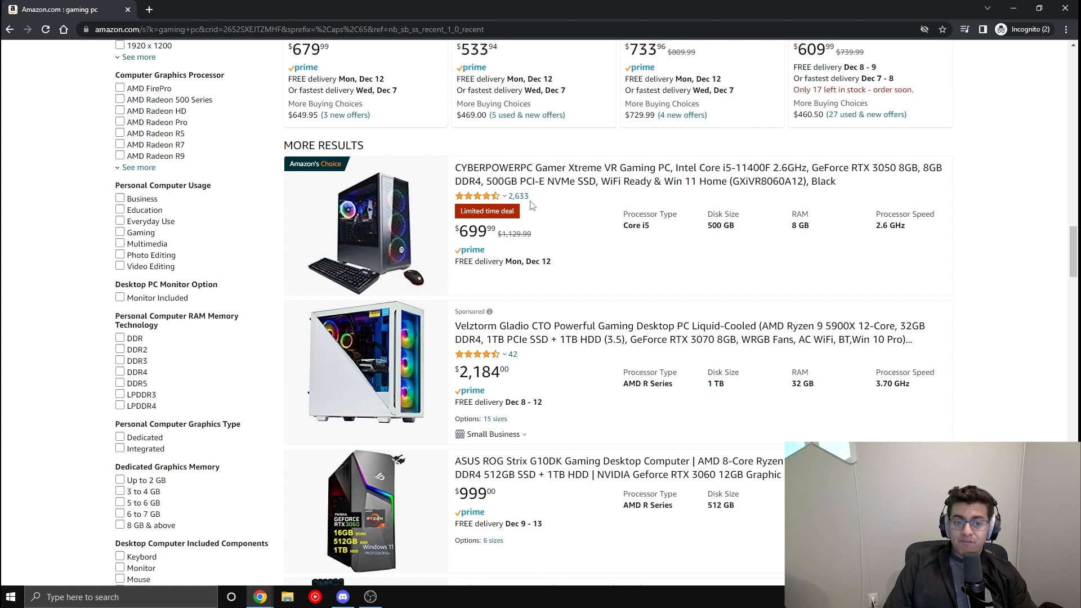
mouse_move(507, 249)
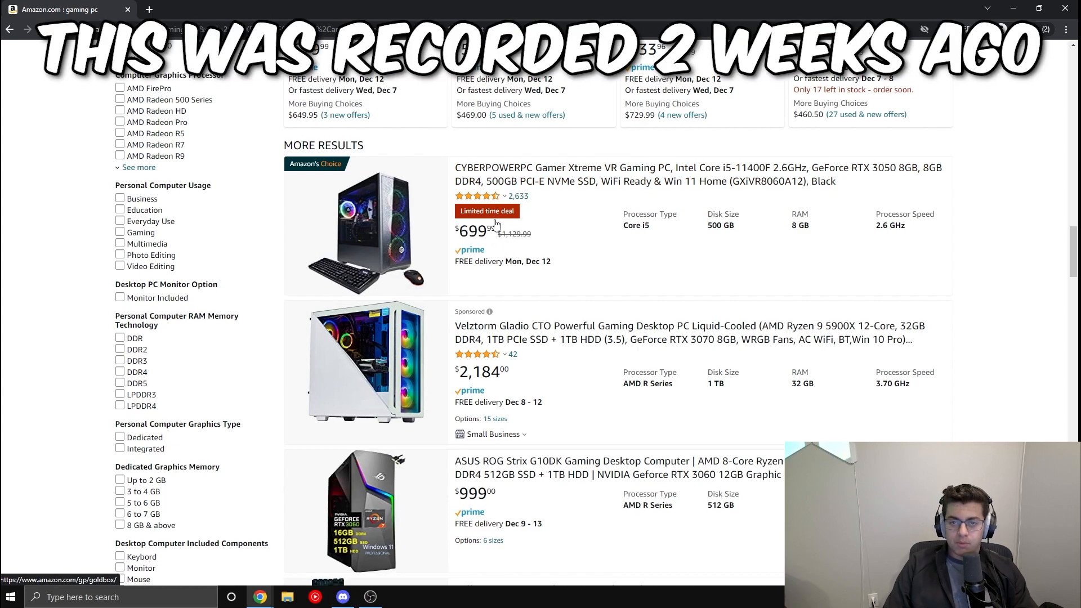
scroll("down", 3)
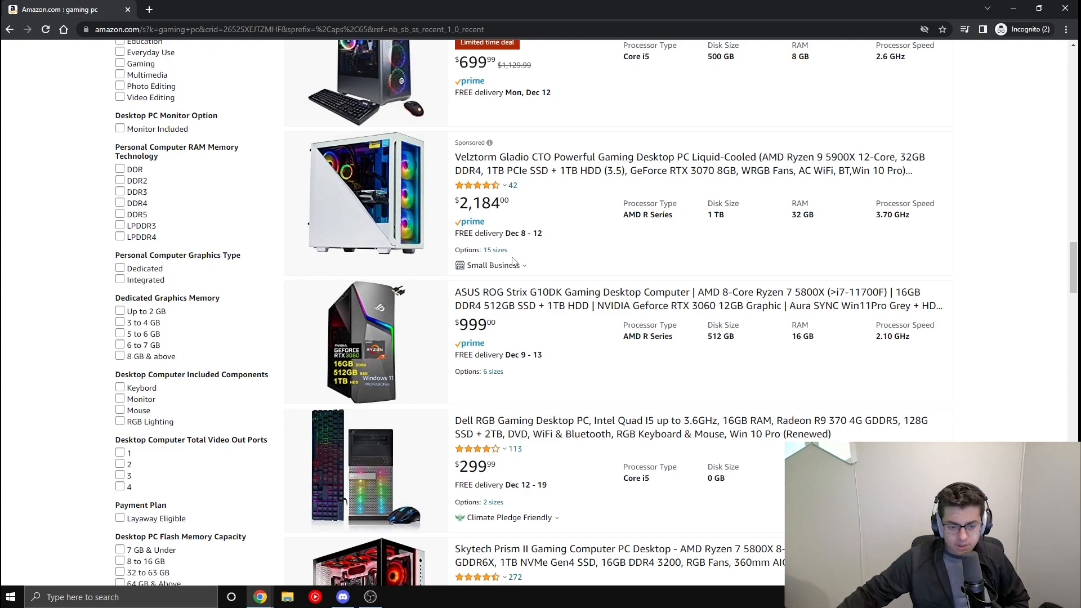
scroll("down", 3)
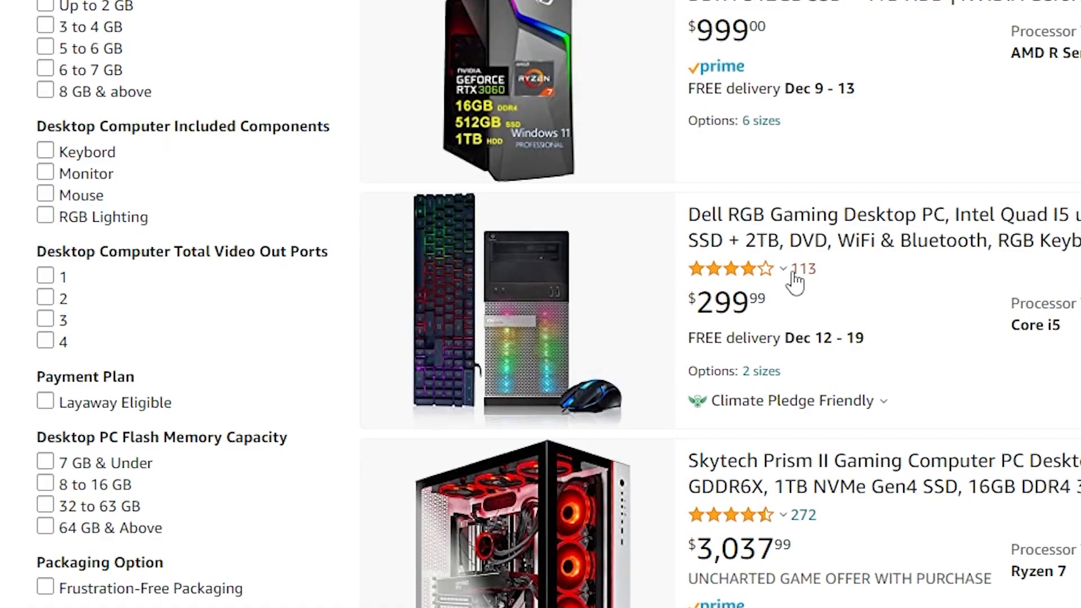
Step: Open the $299.99 renewed Dell RGB desktop and view its game-artwork and dual-fan GPU photos
left_click(882, 227)
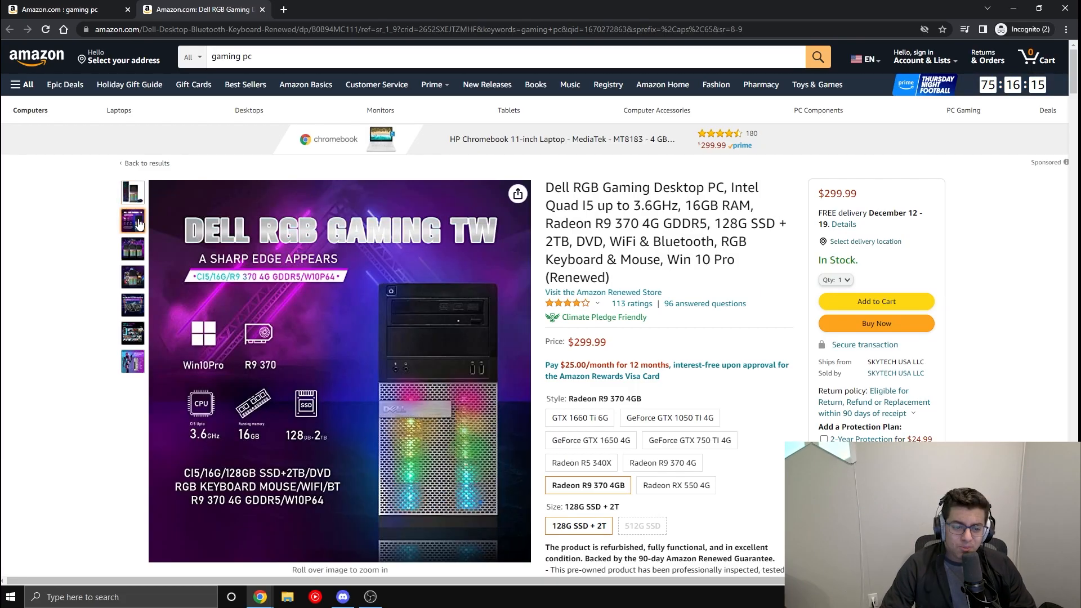
left_click(133, 277)
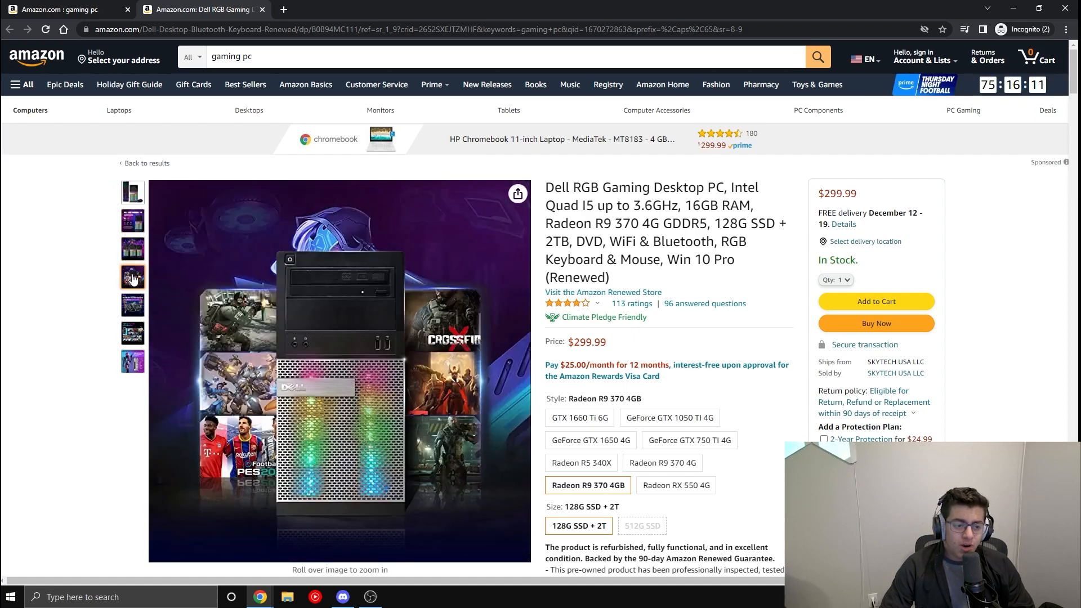
left_click(132, 305)
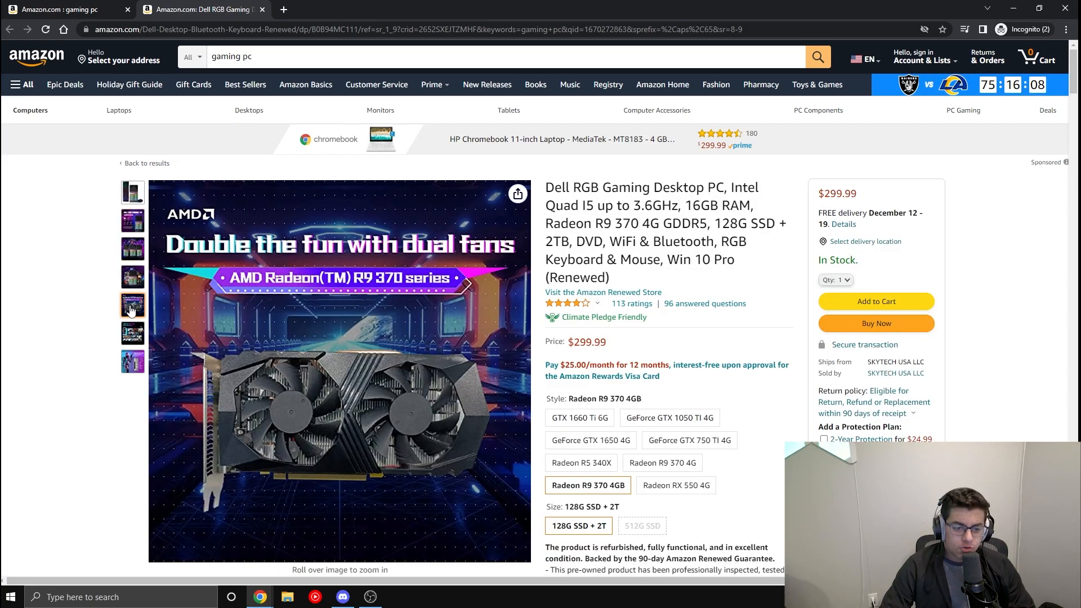
mouse_move(249, 110)
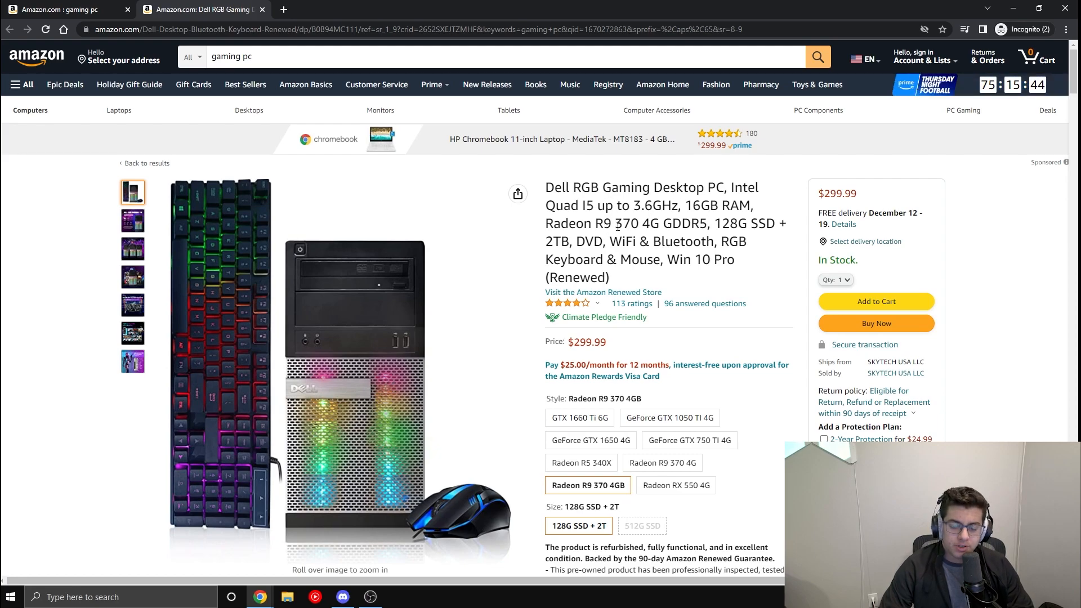
mouse_move(392, 297)
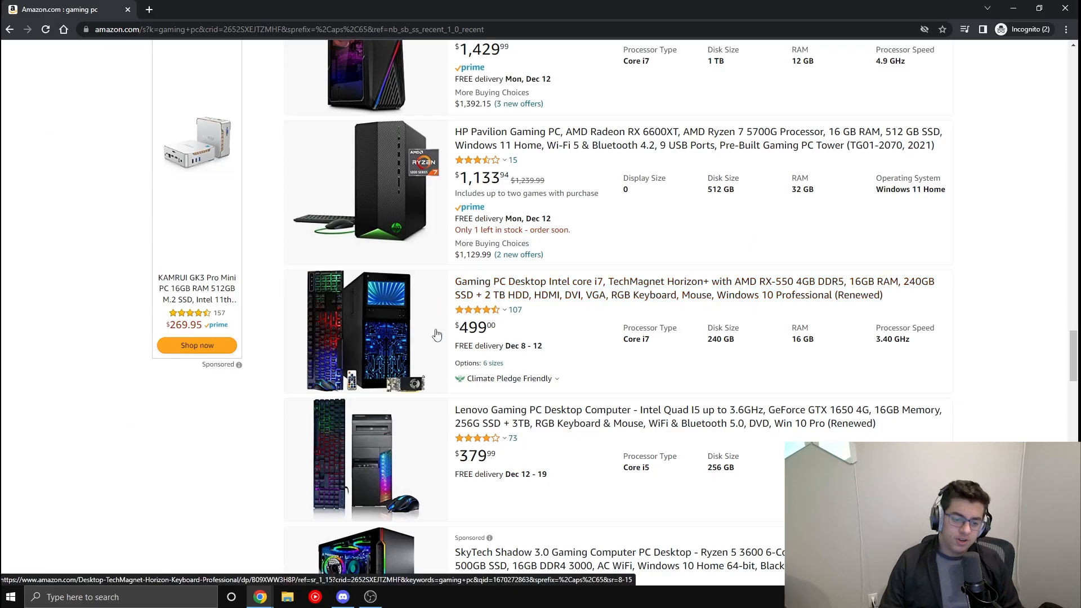
Step: Scroll the $499 TechMagnet Horizon+ listing and return to the gaming pc results
scroll("down", 3)
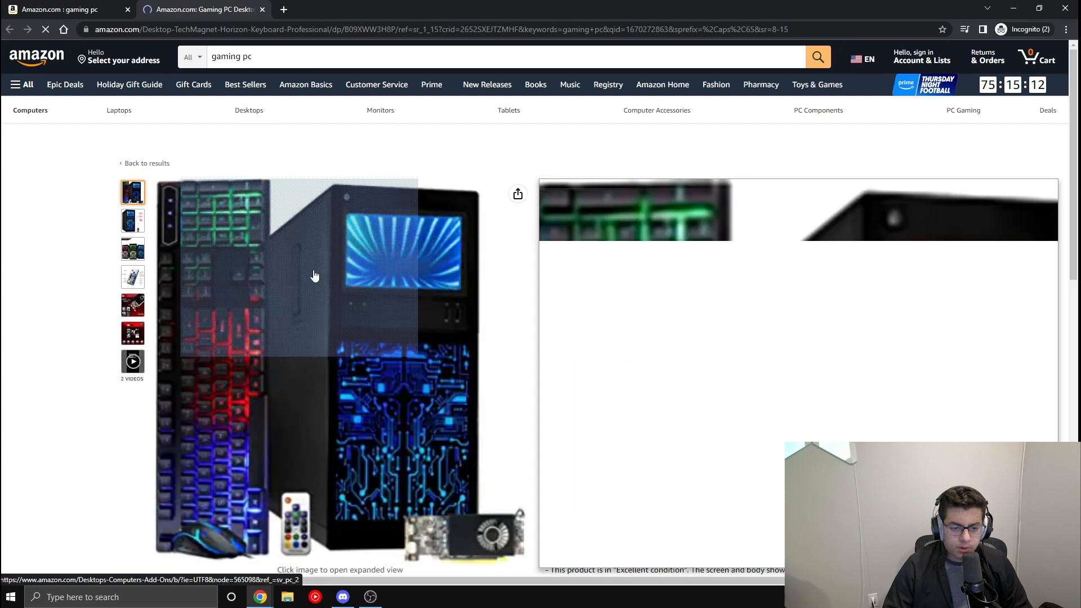
mouse_move(370, 343)
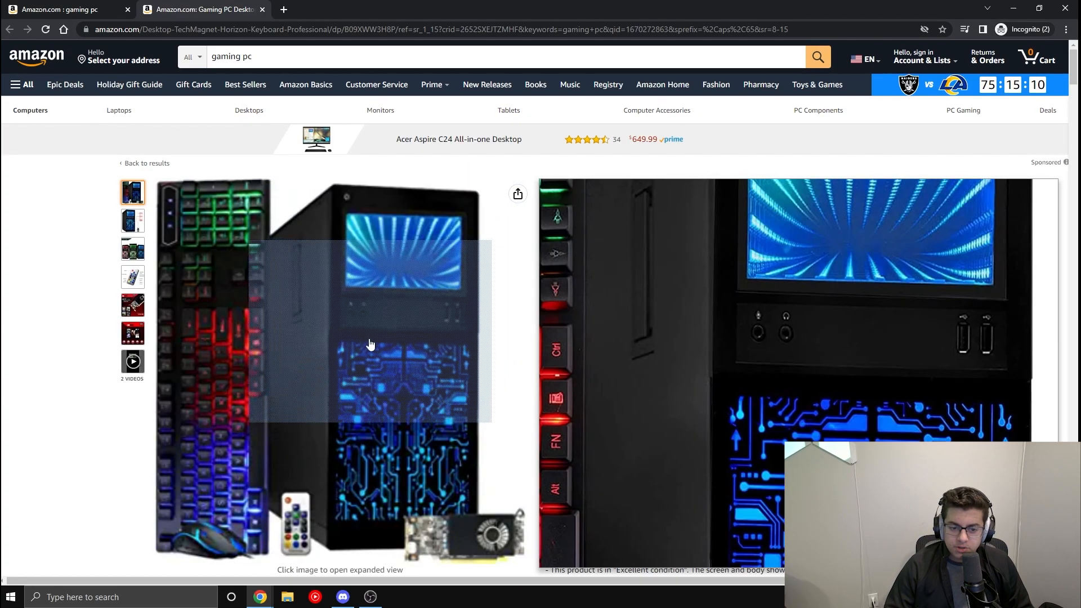
mouse_move(220, 411)
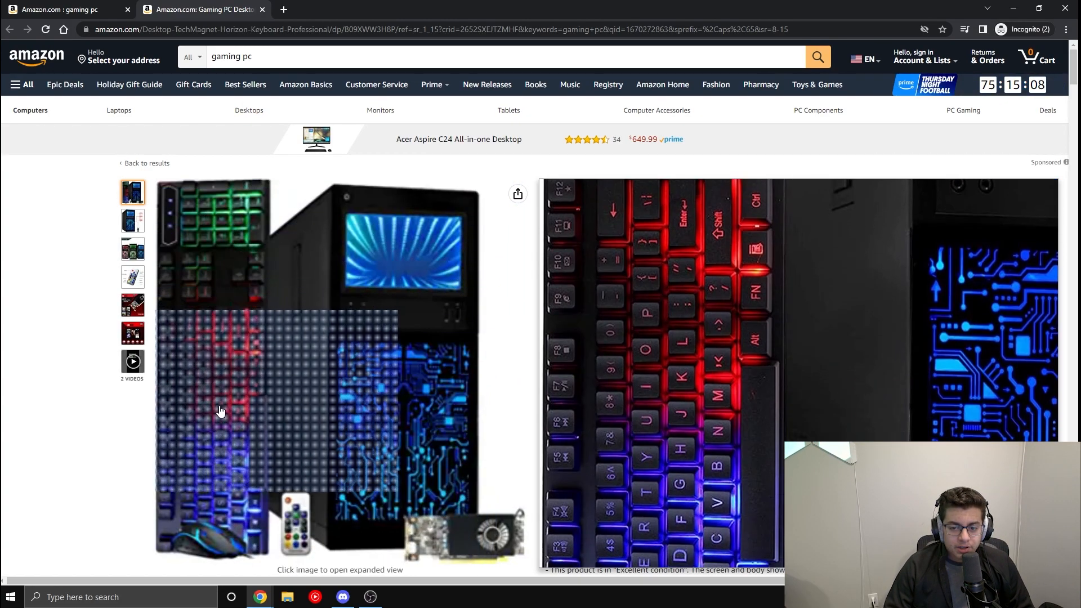
mouse_move(445, 525)
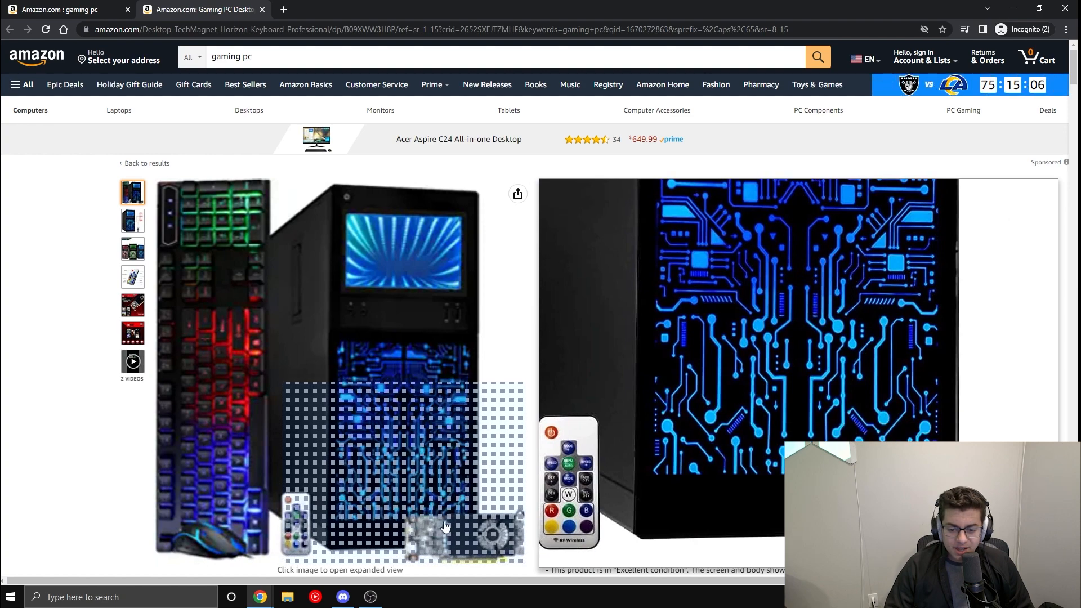
mouse_move(434, 544)
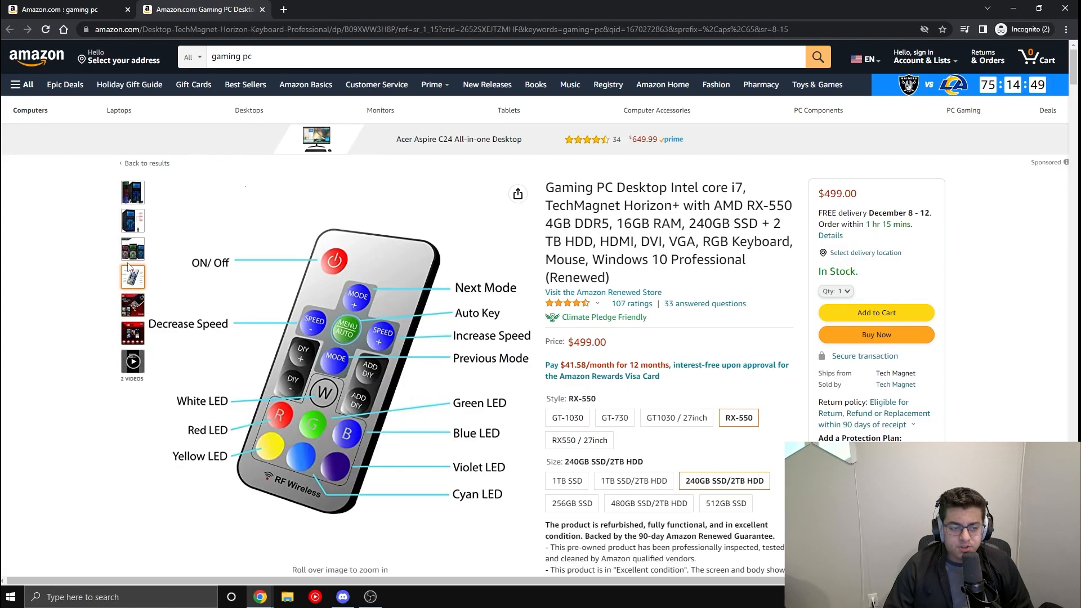
left_click(132, 191)
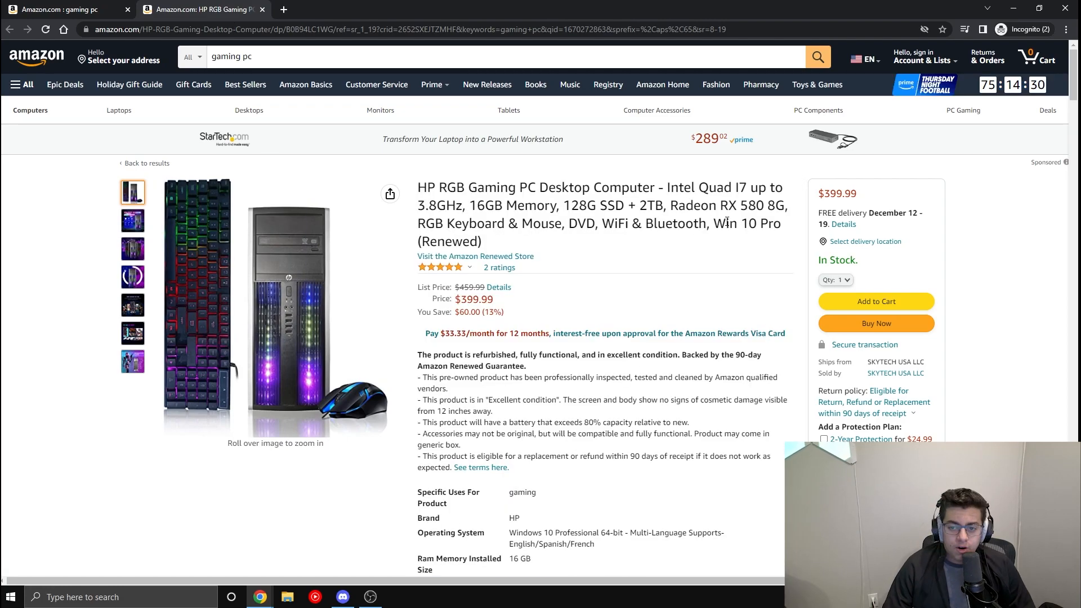
Step: Show the HP RGB Gaming PC's spec graphic and highlight 'Quad I7' in its title
double_click(748, 206)
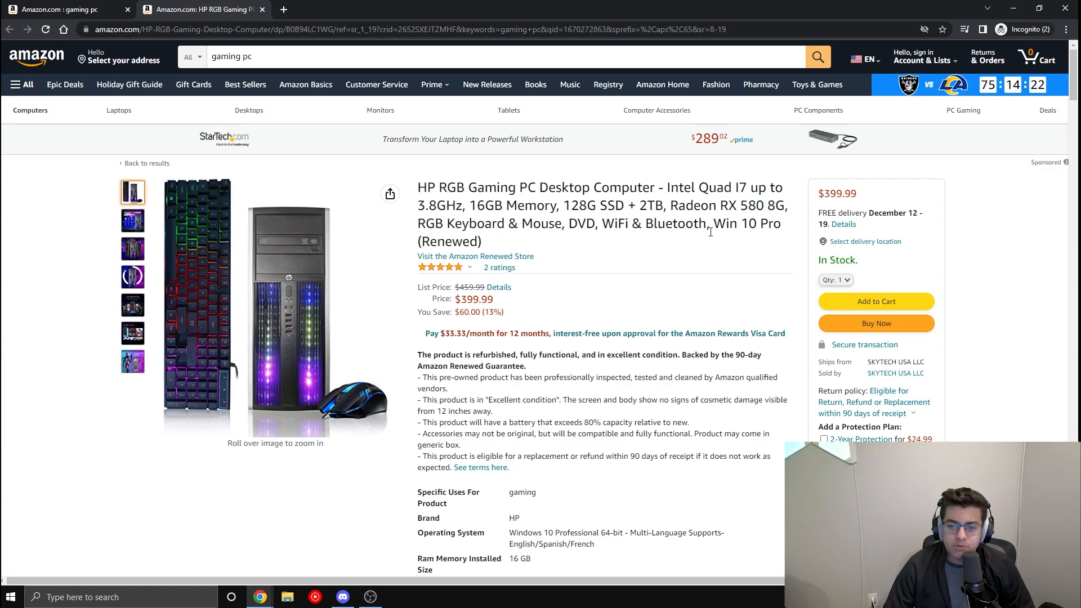
left_click(132, 220)
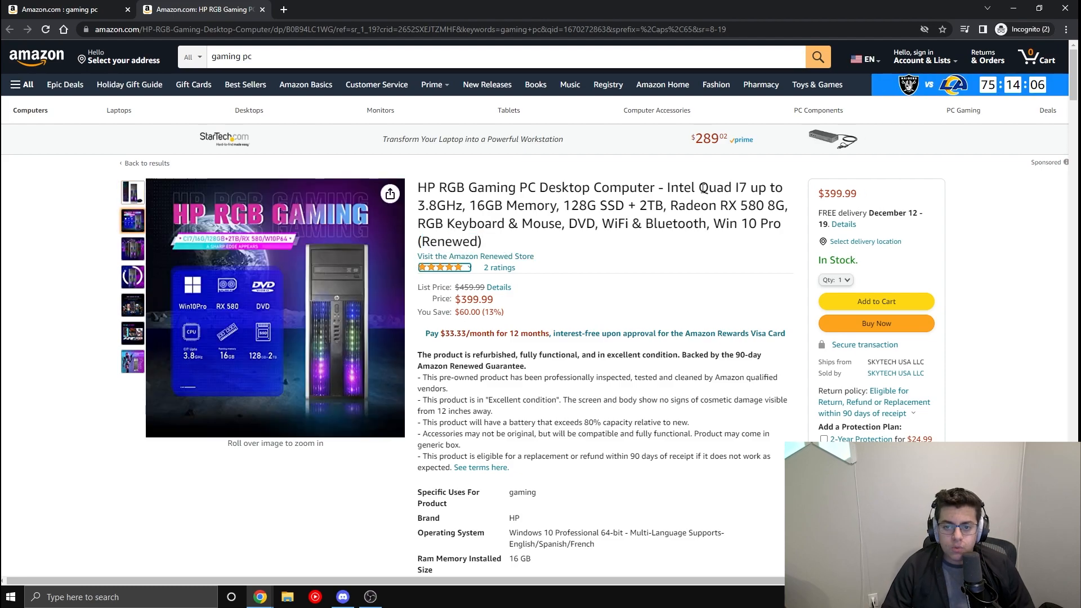
double_click(721, 186)
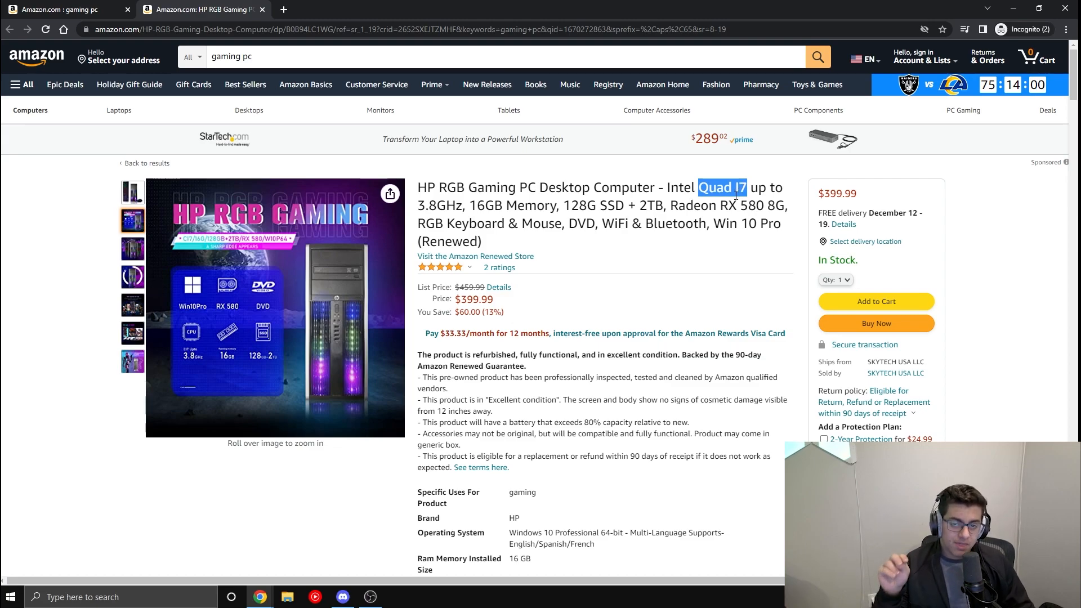
mouse_move(401, 180)
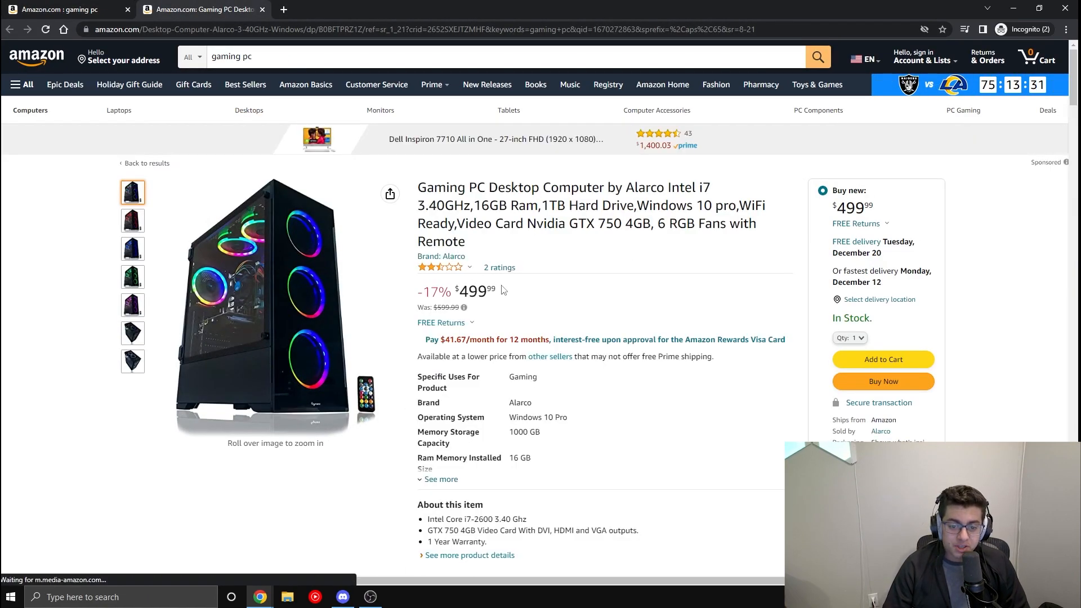
mouse_move(258, 300)
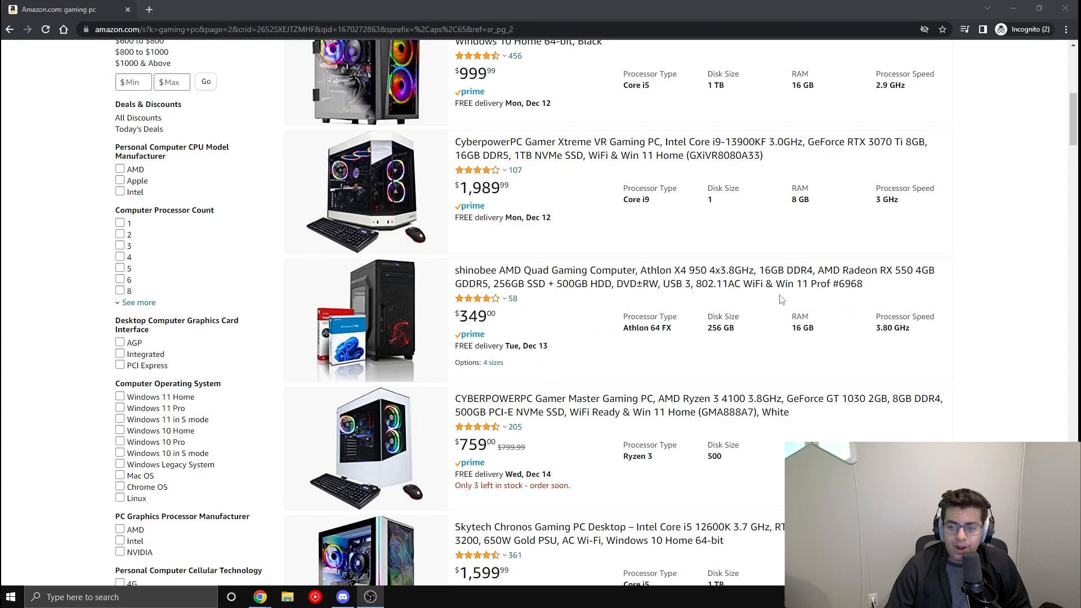
mouse_move(483, 275)
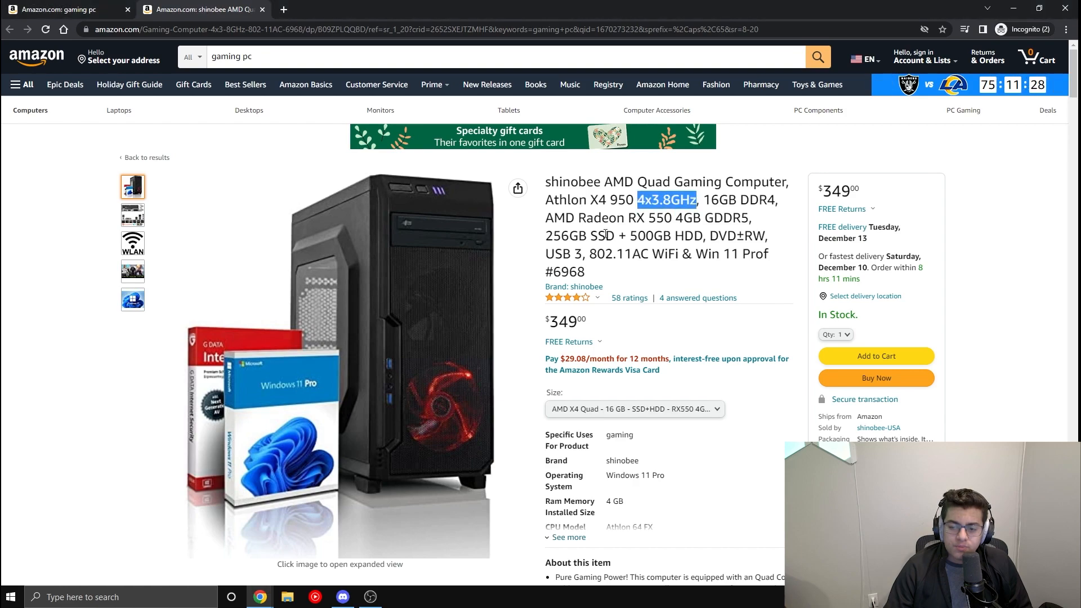
Step: Highlight the shinobee listing's 4x3.8GHz processor speed and view another product image
double_click(565, 199)
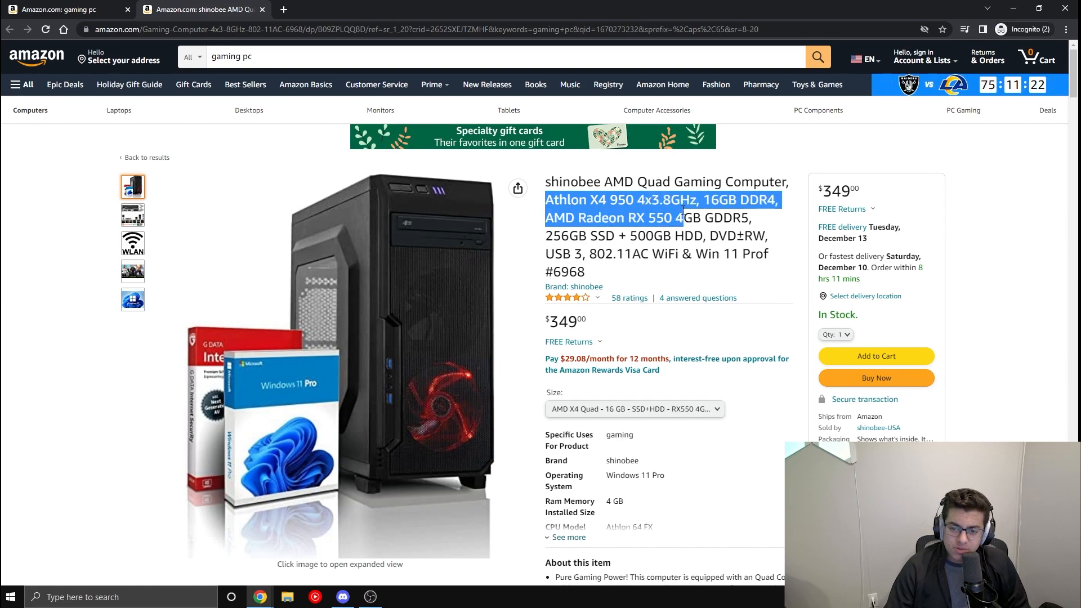
left_click(132, 243)
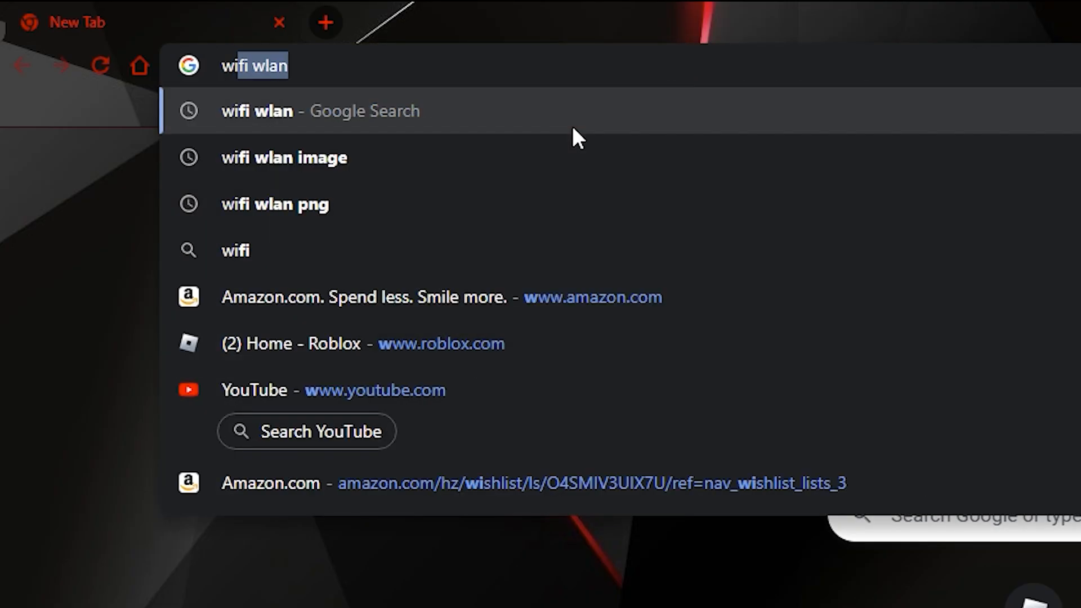
left_click(274, 203)
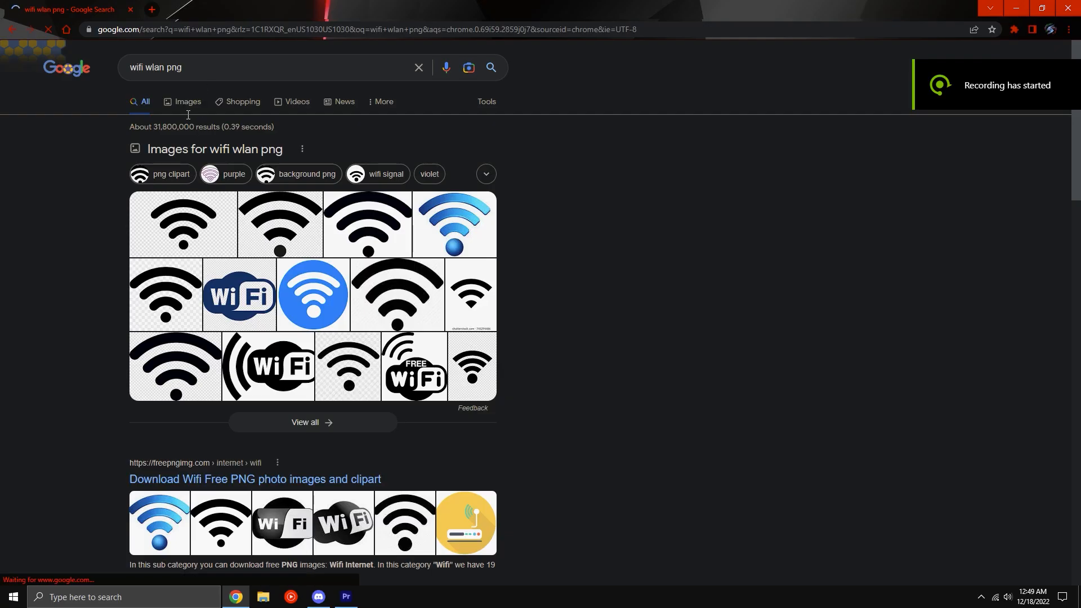
left_click(187, 101)
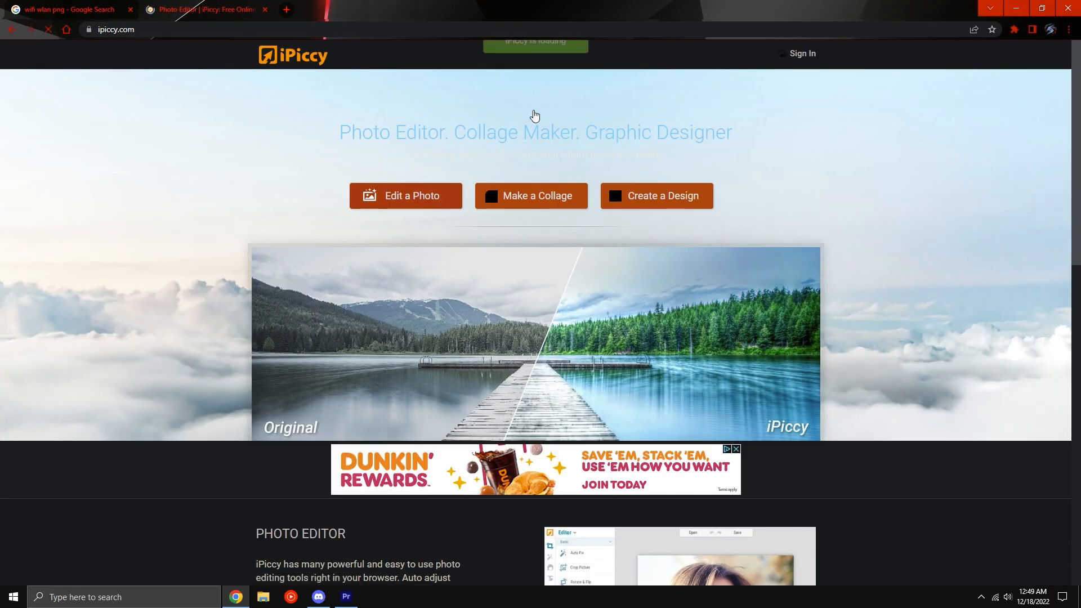
left_click(405, 195)
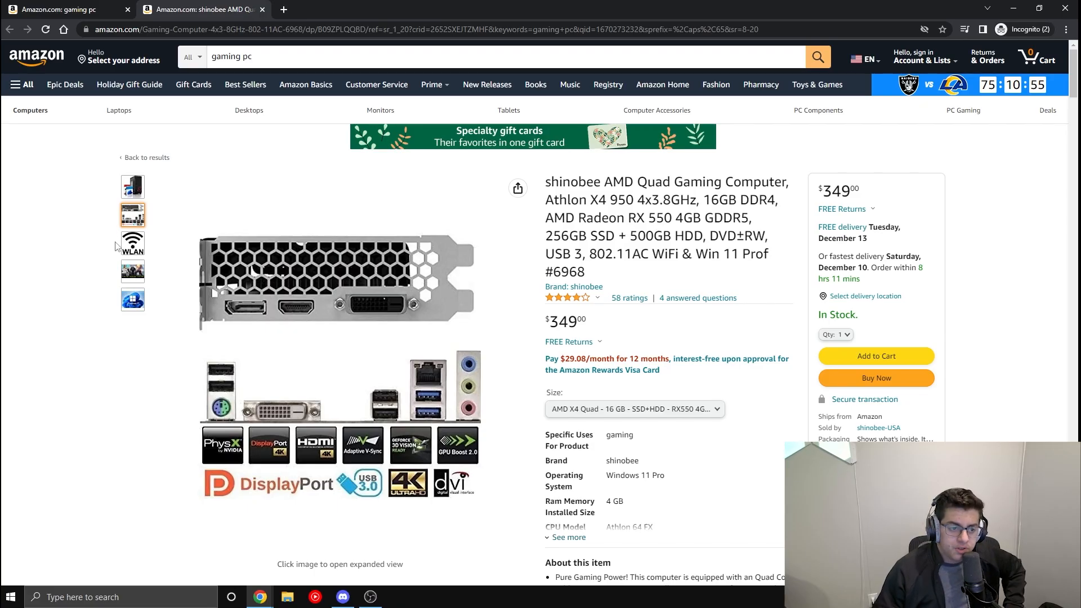
left_click(132, 187)
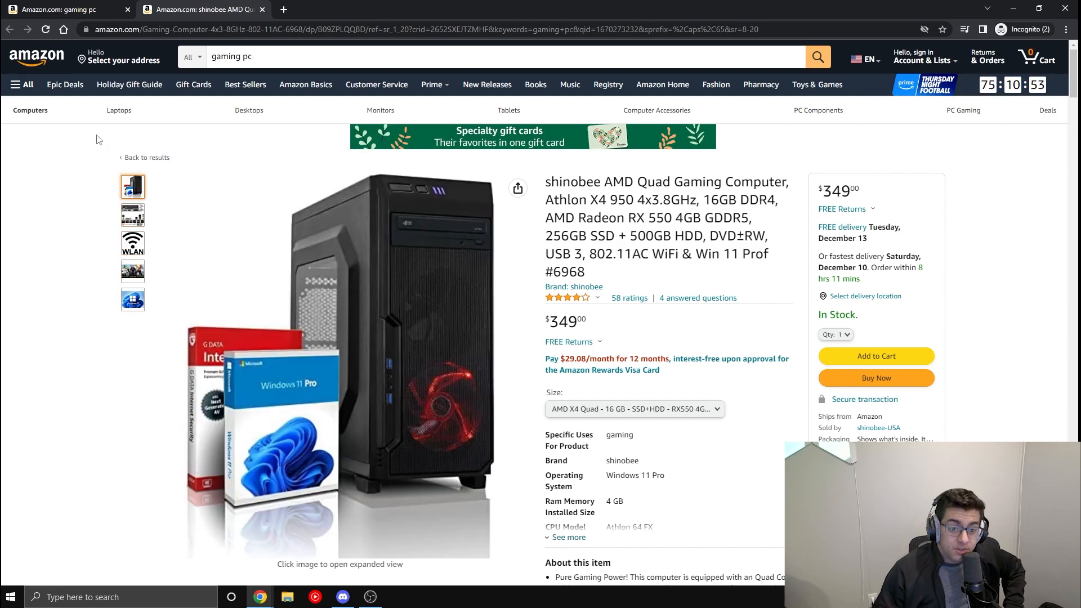
scroll("down", 3)
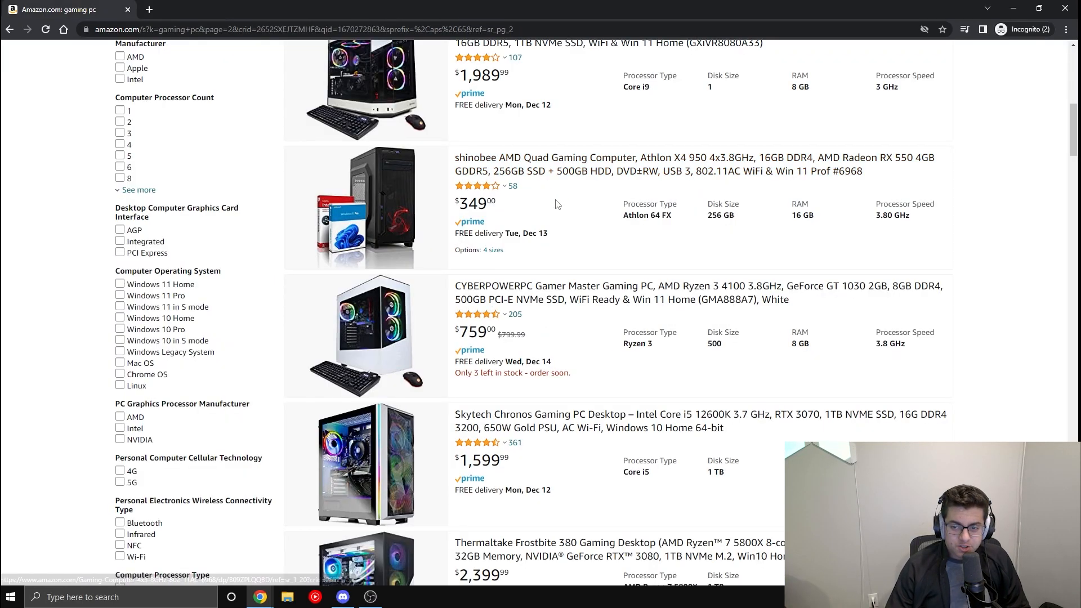
Step: Scroll page 2 down to the $399.99 Alarco i5 listing with GTX 650
scroll("down", 3)
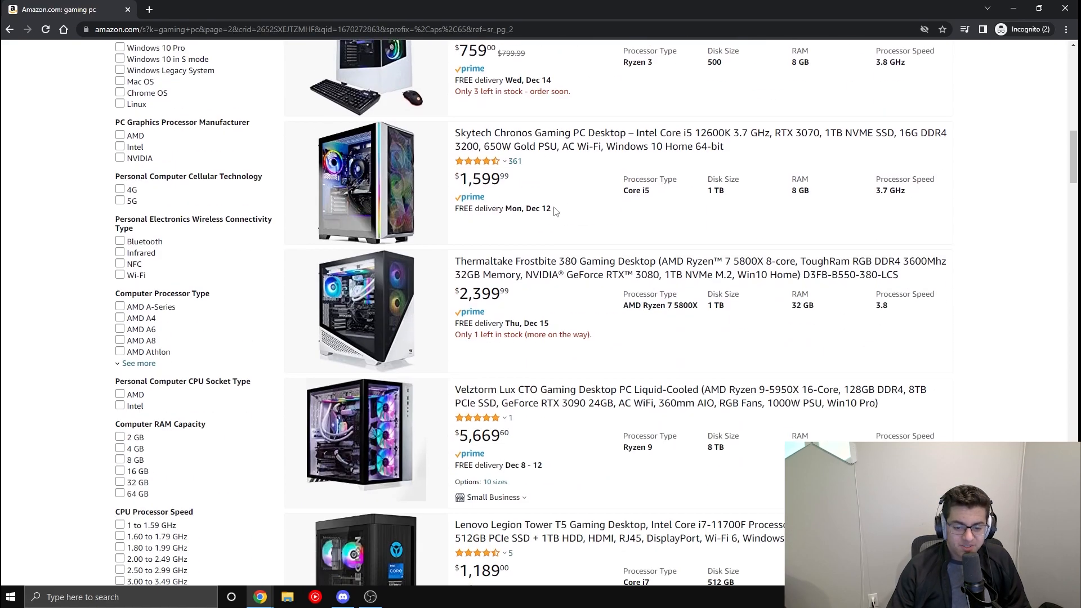
scroll("down", 3)
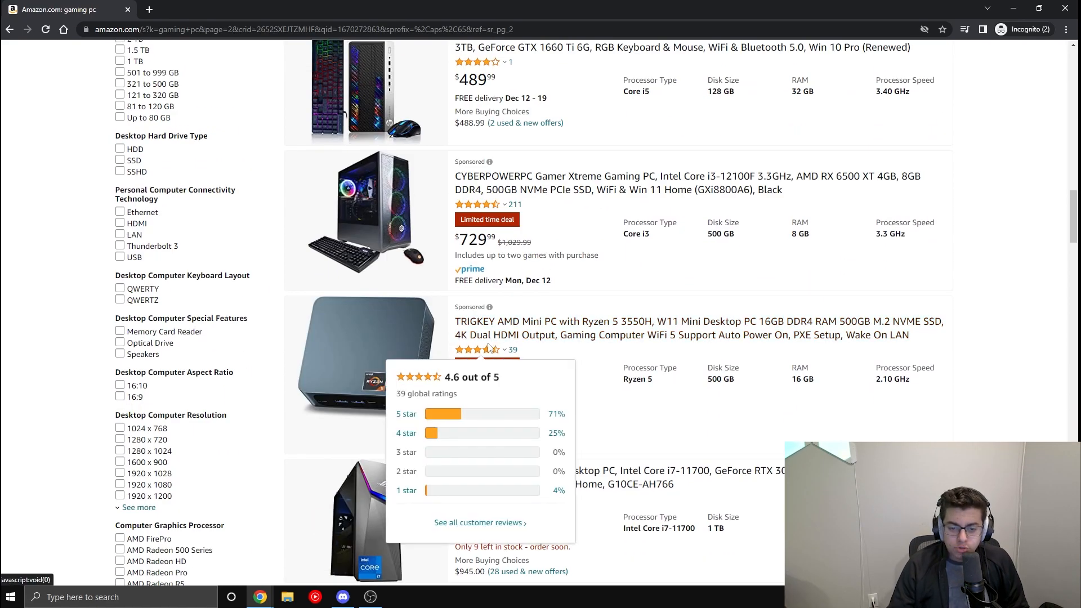
scroll("down", 3)
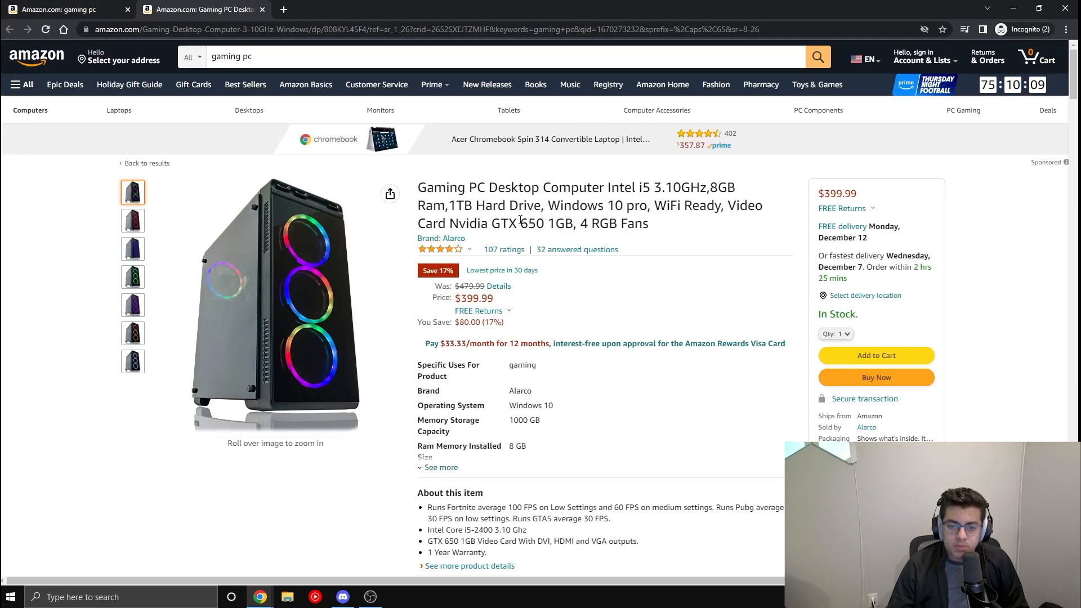
Step: Mark the Alarco's GTX 650, view the Dell's GTX 1650 card image, and return
double_click(530, 223)
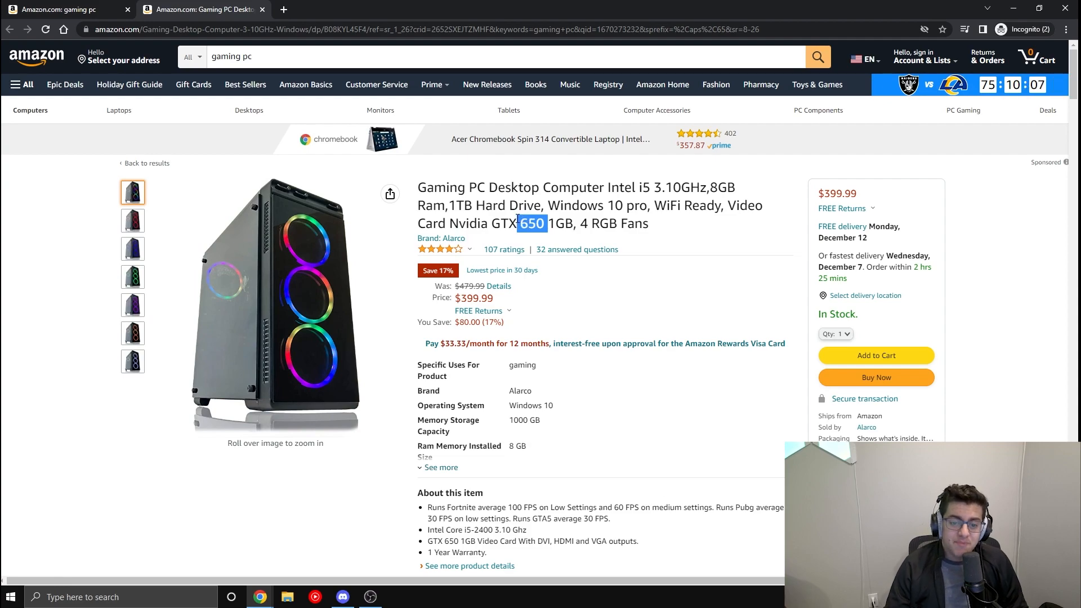
mouse_move(274, 289)
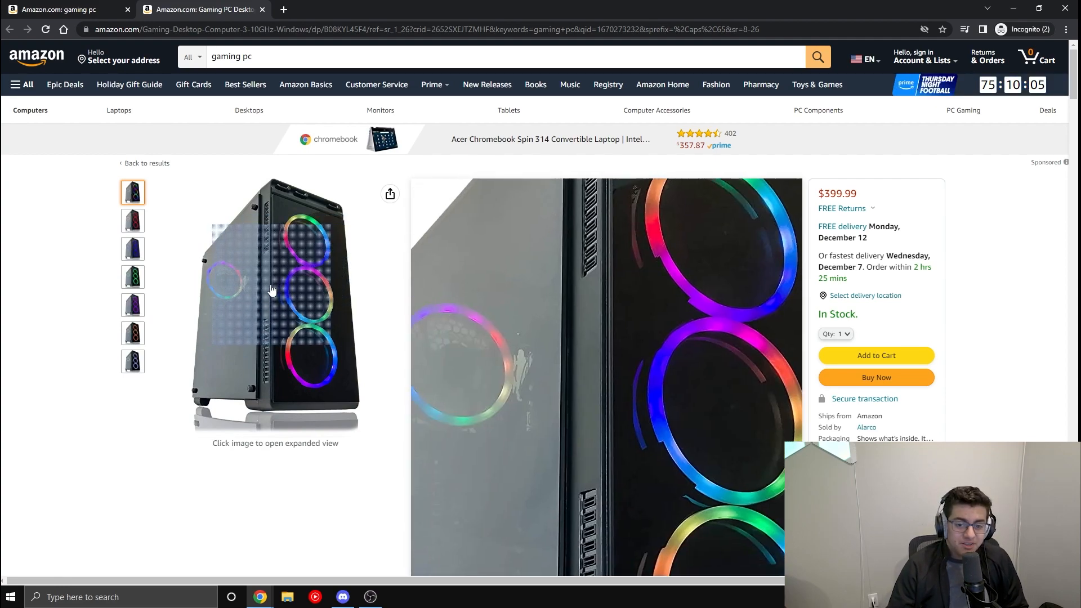
left_click(133, 248)
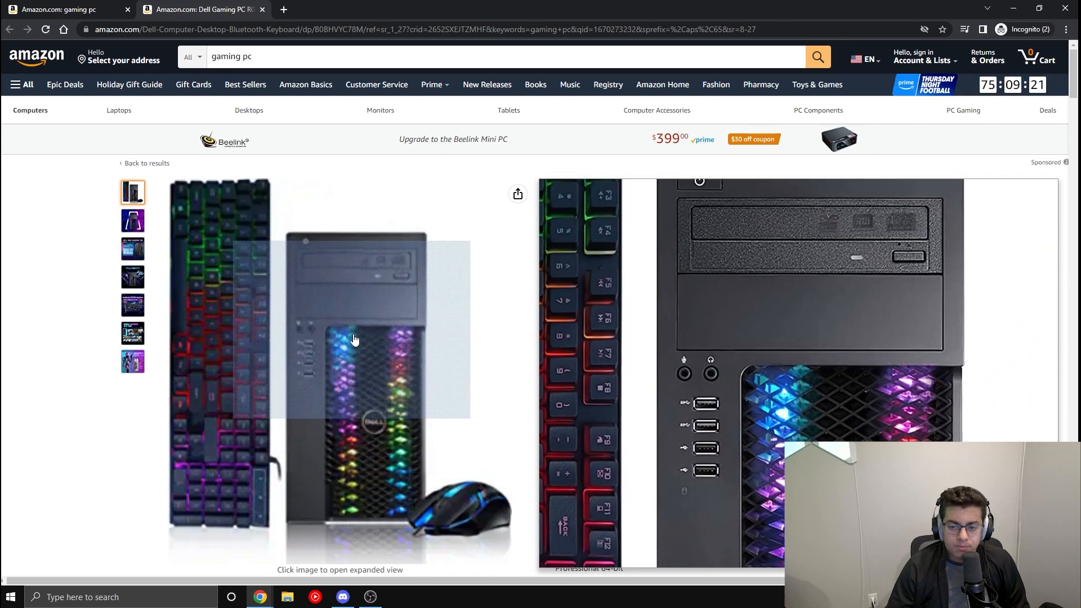
mouse_move(356, 327)
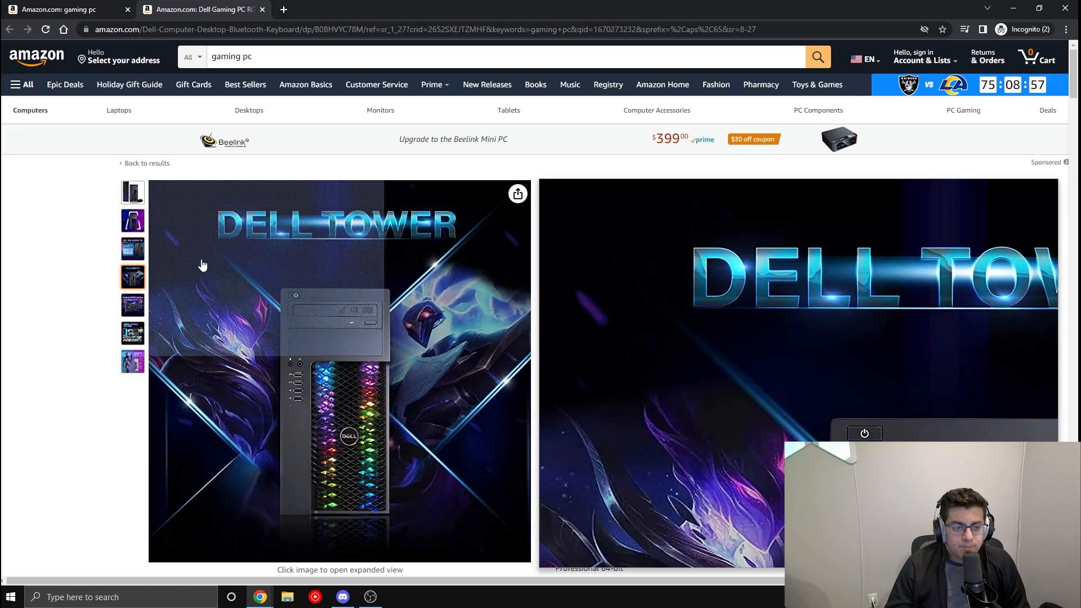
left_click(132, 305)
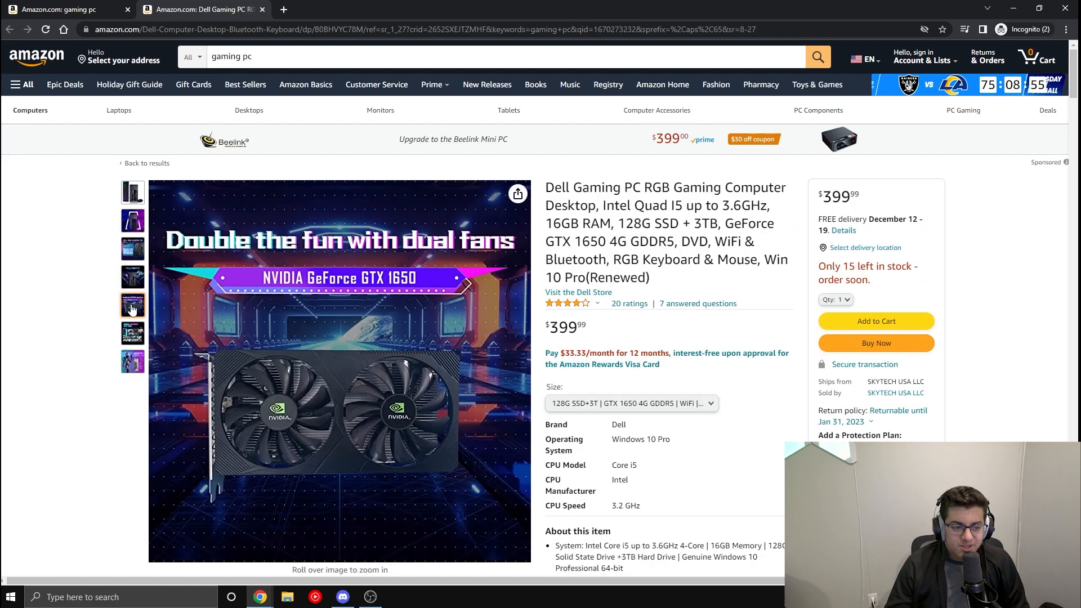
left_click(262, 9)
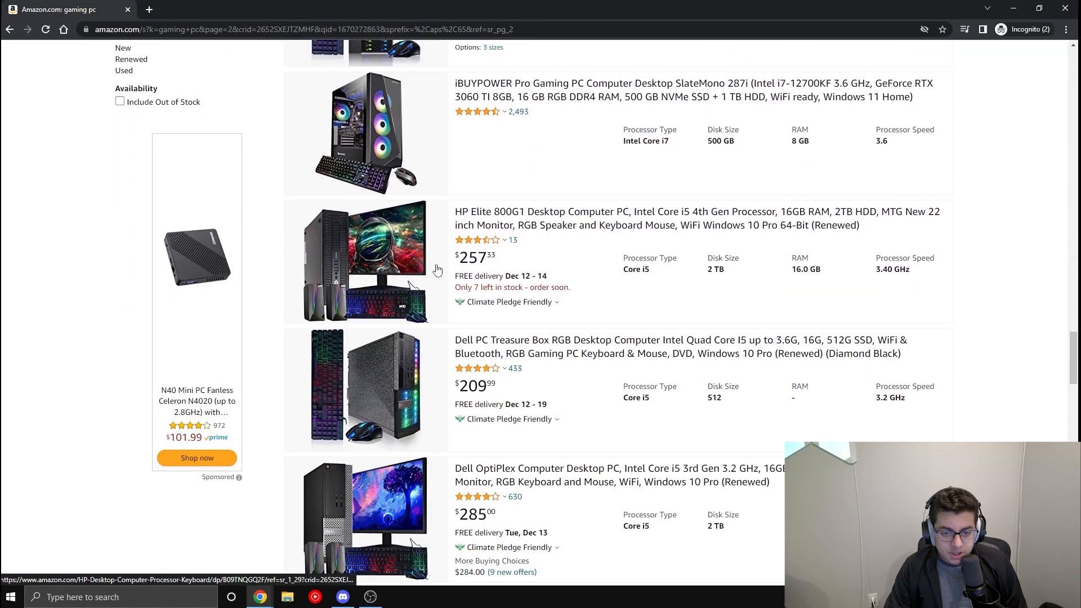
mouse_move(445, 276)
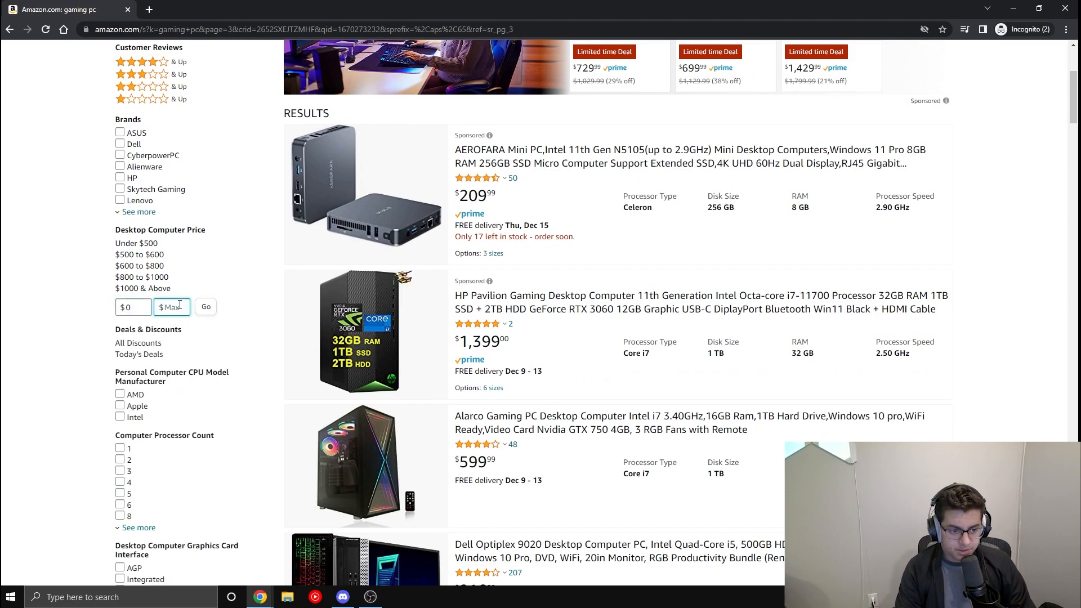
Step: Apply the under-$500 price filter and open the $144.98 renewed HP EliteDesk 800 G1
left_click(205, 307)
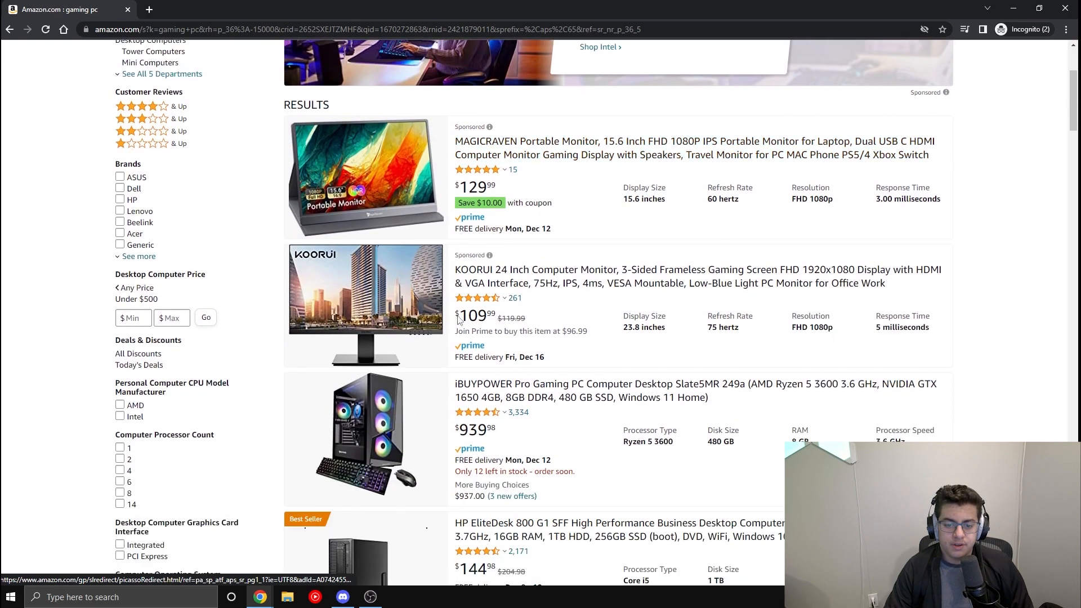
scroll("down", 3)
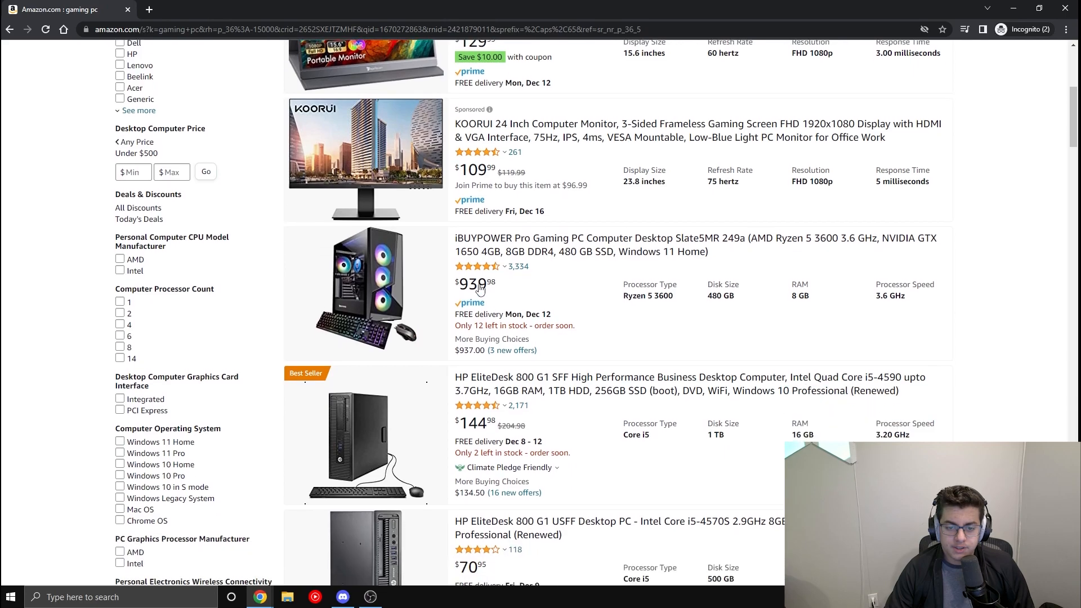
left_click(675, 383)
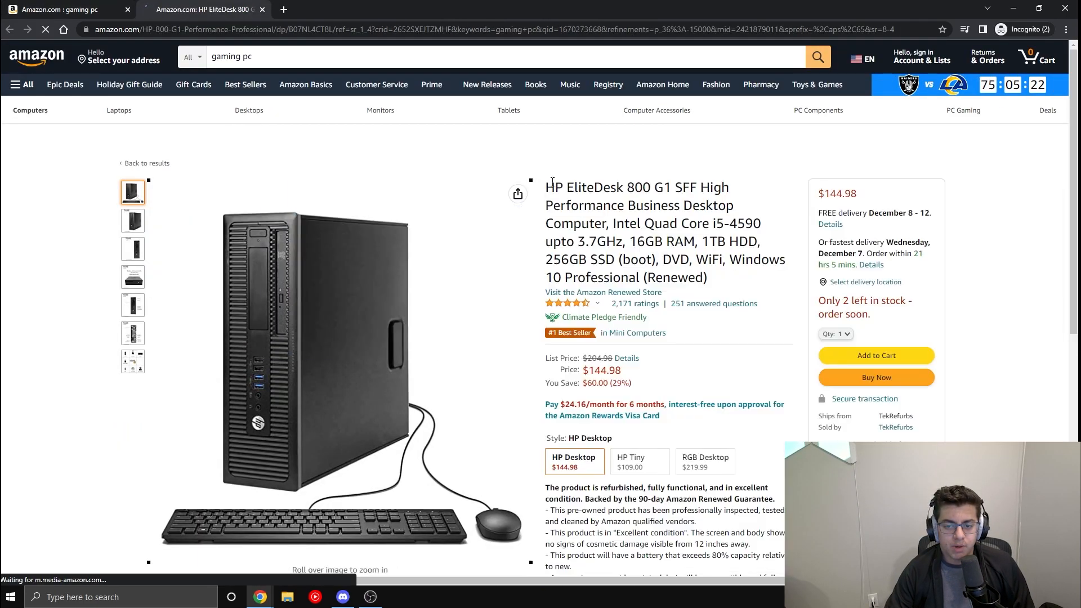
Step: View the HP EliteDesk refurbisher photos, then scroll the gaming pc results further down
left_click(132, 248)
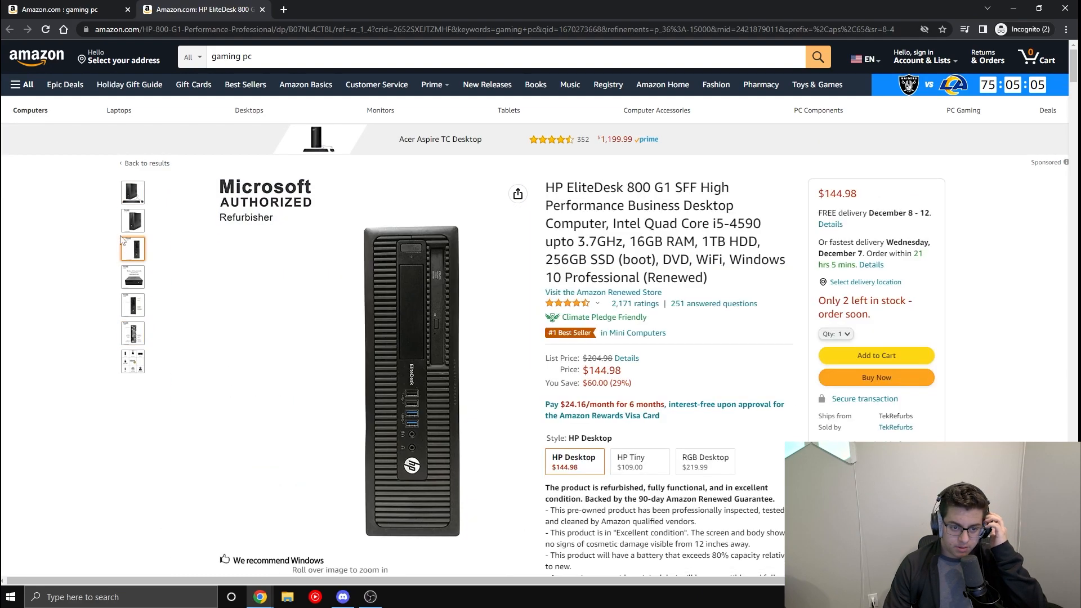
left_click(132, 191)
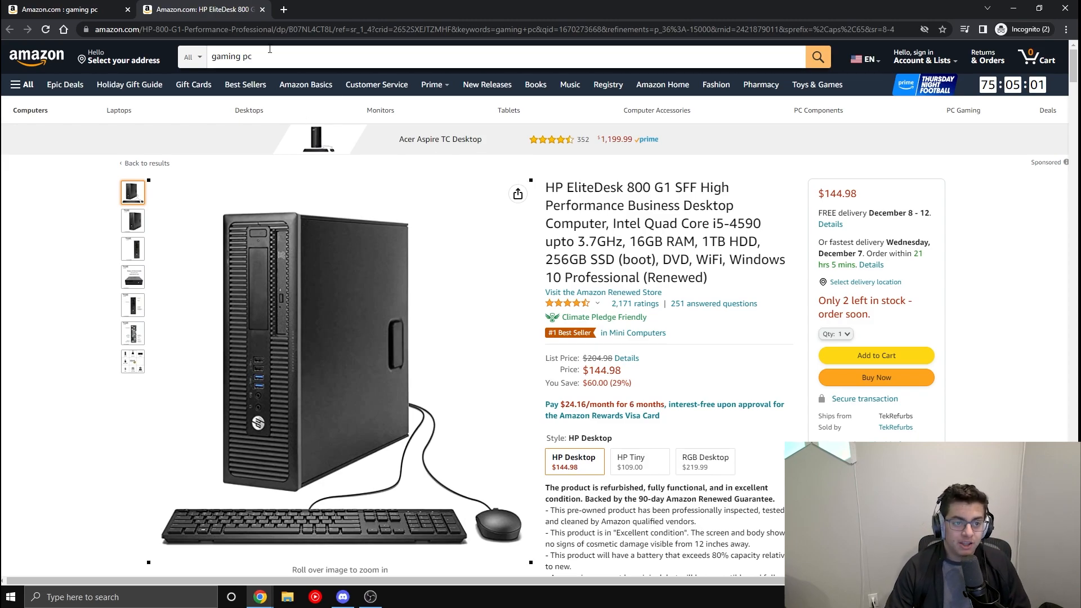
scroll("down", 3)
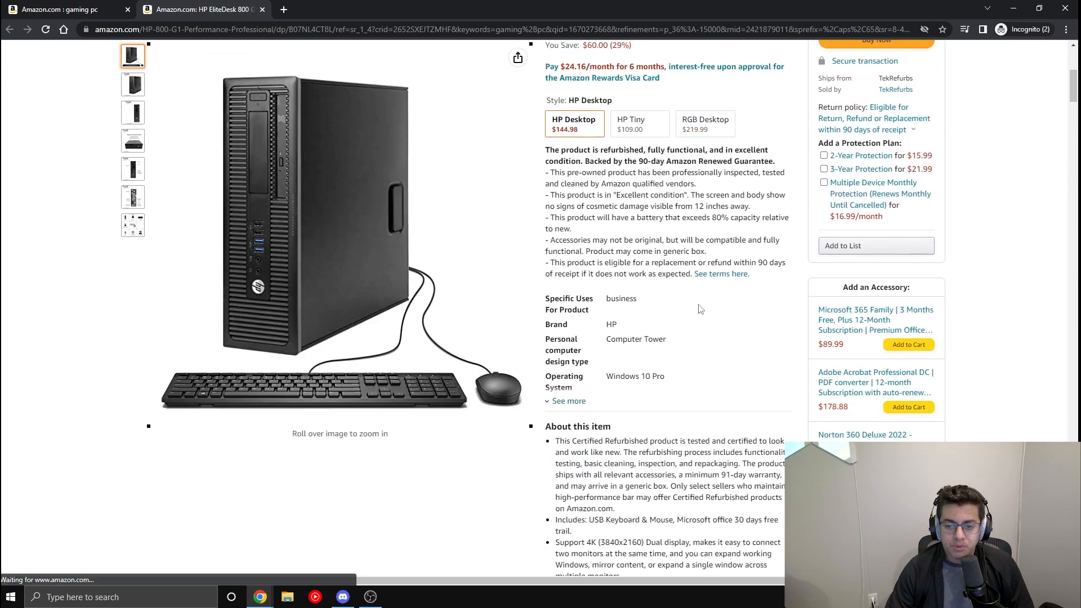
mouse_move(300, 239)
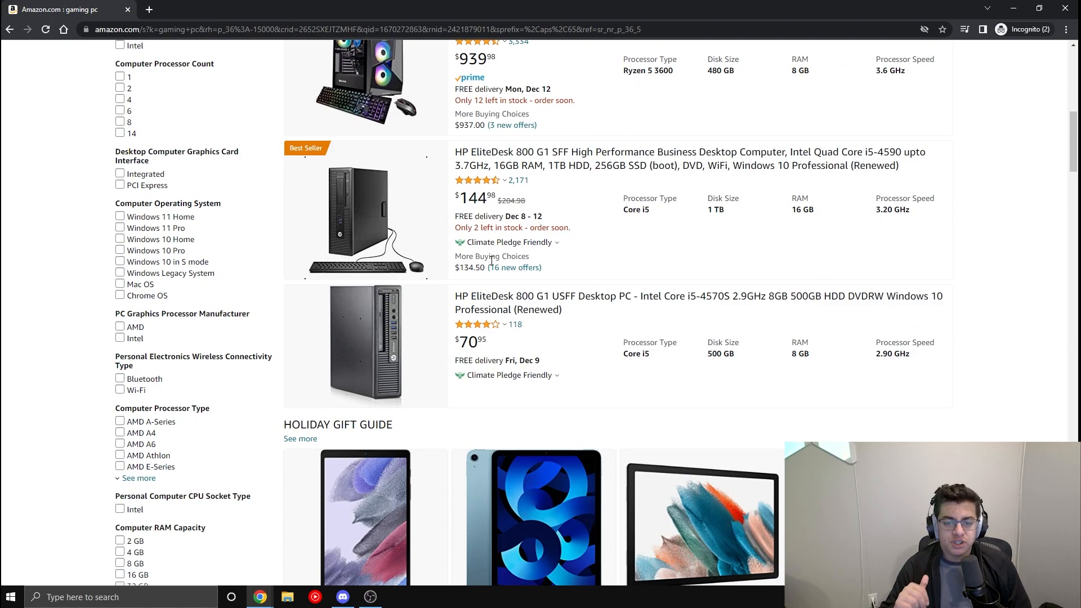
mouse_move(486, 279)
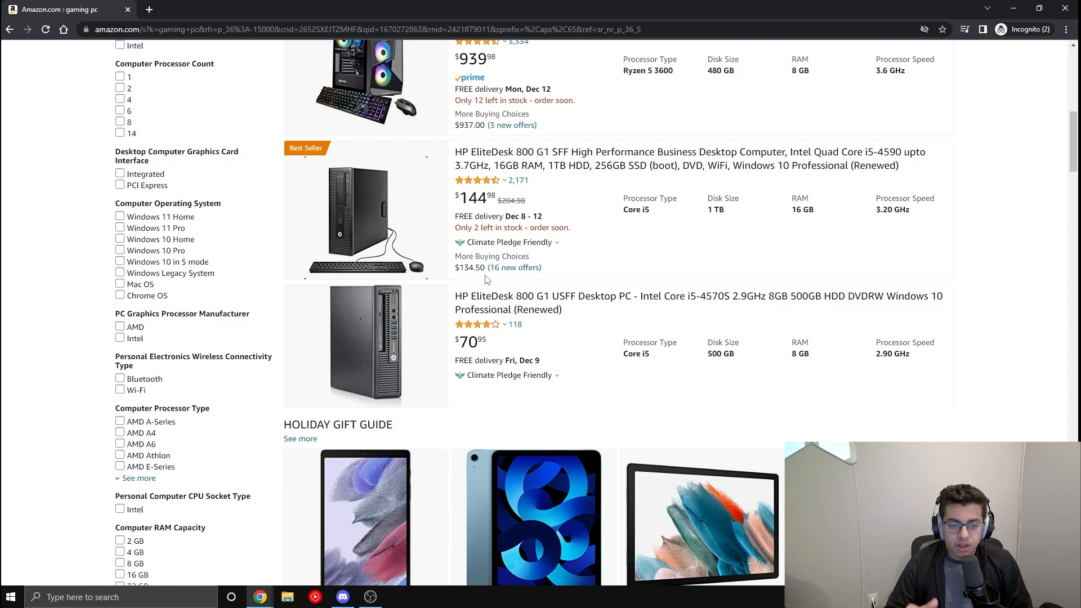
scroll("down", 3)
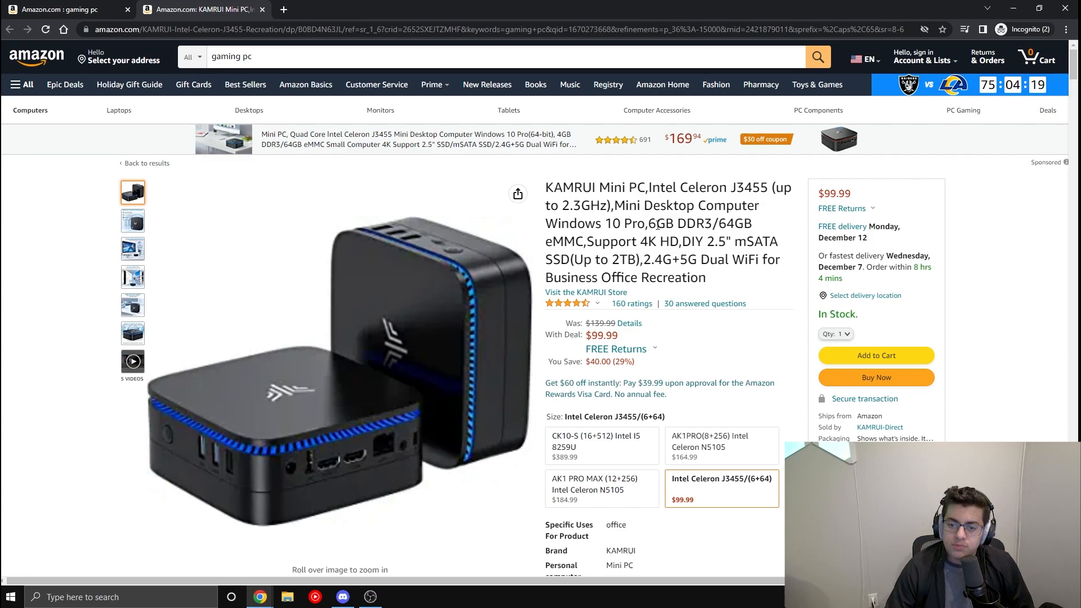
Step: Compare KAMRUI images, settling on the Celeron J3455 and HD Graphics 500 spec image
double_click(682, 223)
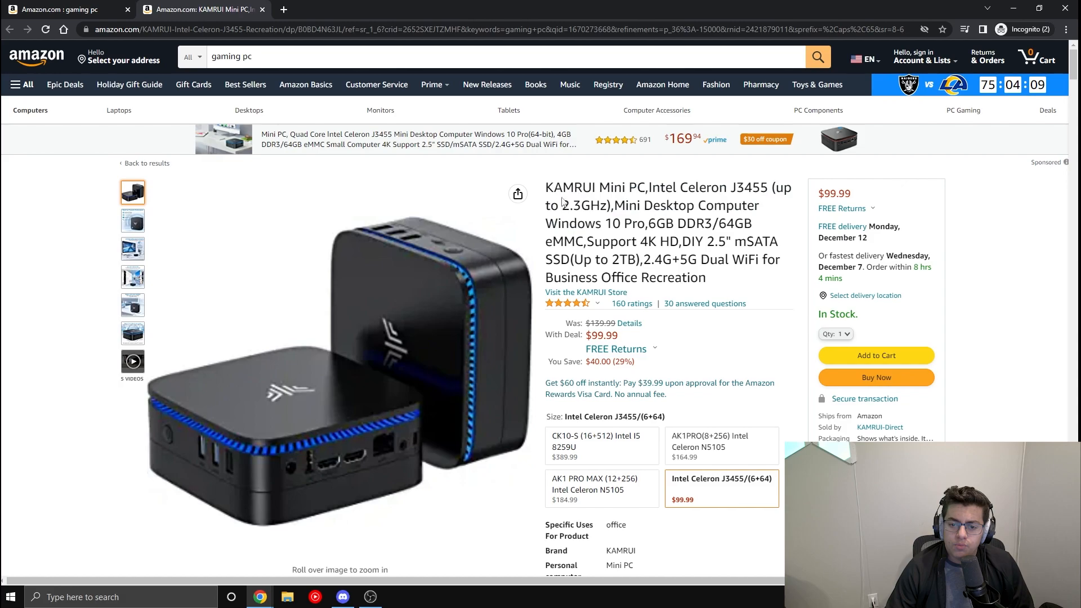
left_click(132, 220)
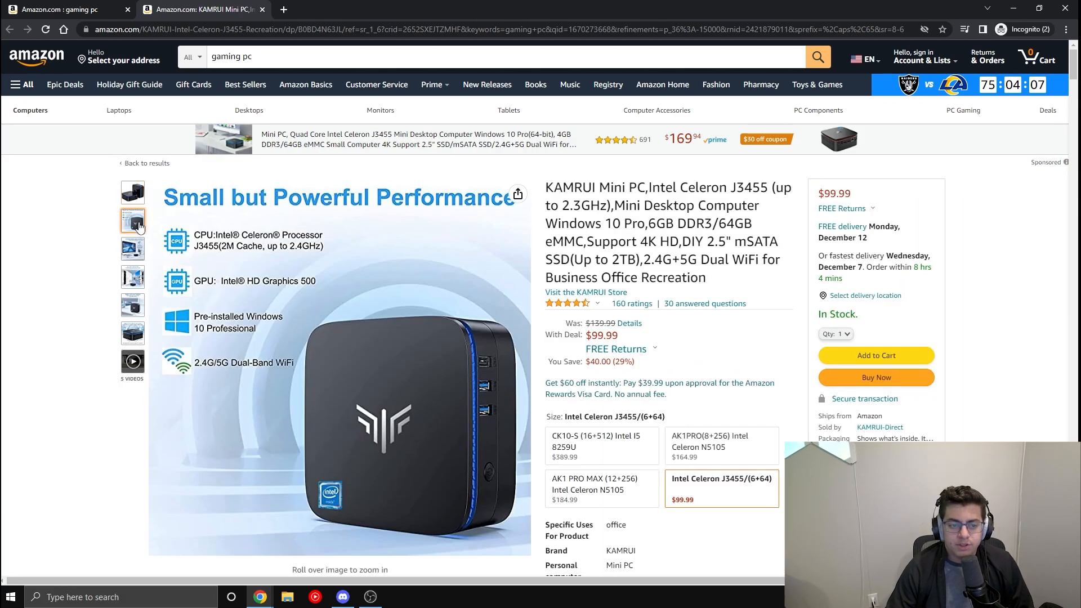
left_click(132, 248)
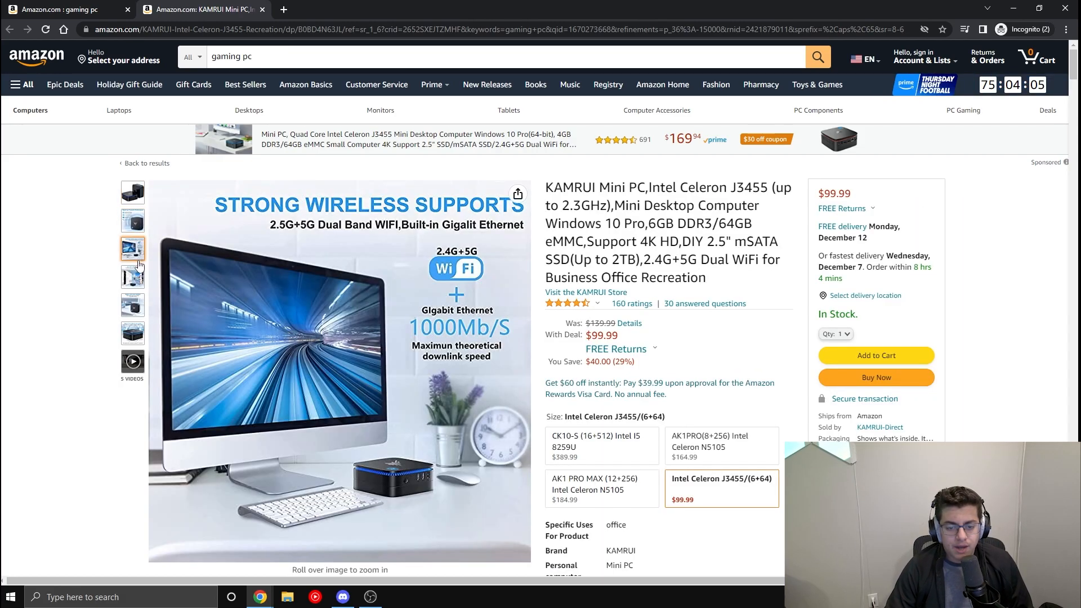
left_click(132, 221)
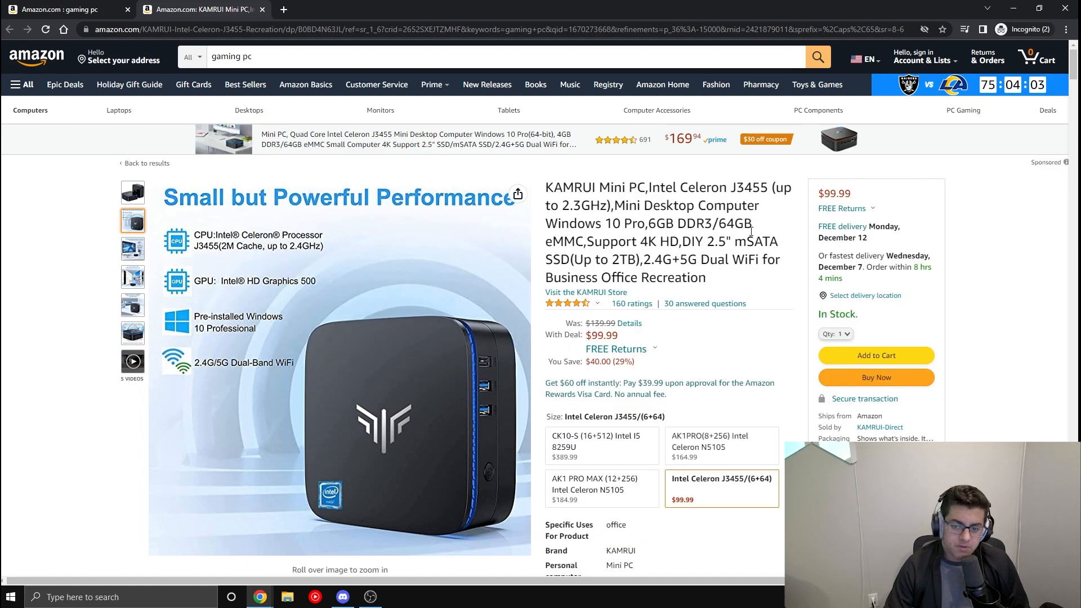
mouse_move(377, 466)
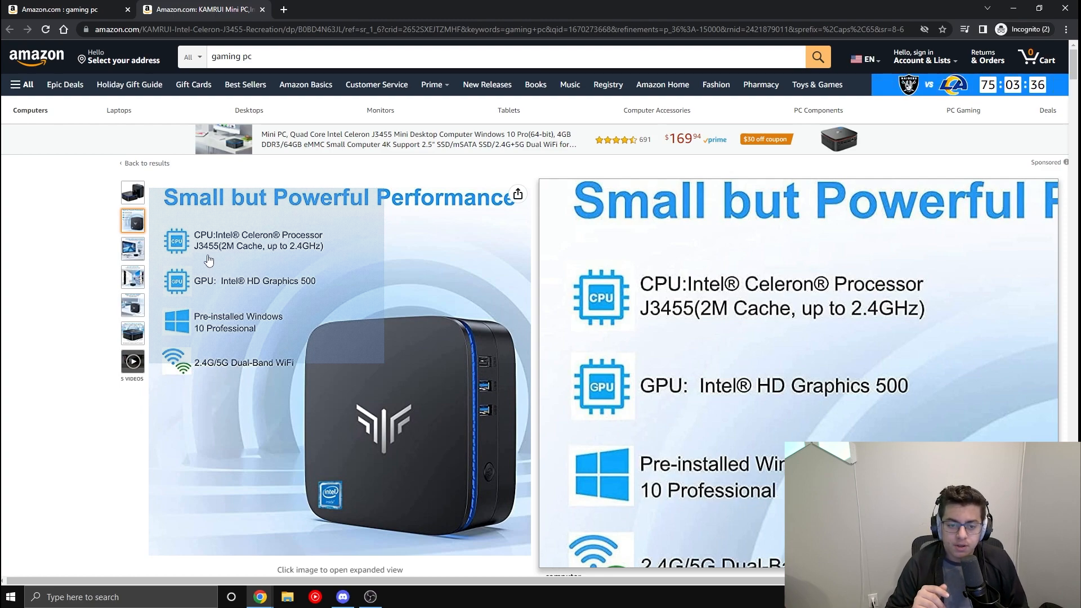
Step: Close the KAMRUI listing and scroll down the gaming pc results
left_click(262, 9)
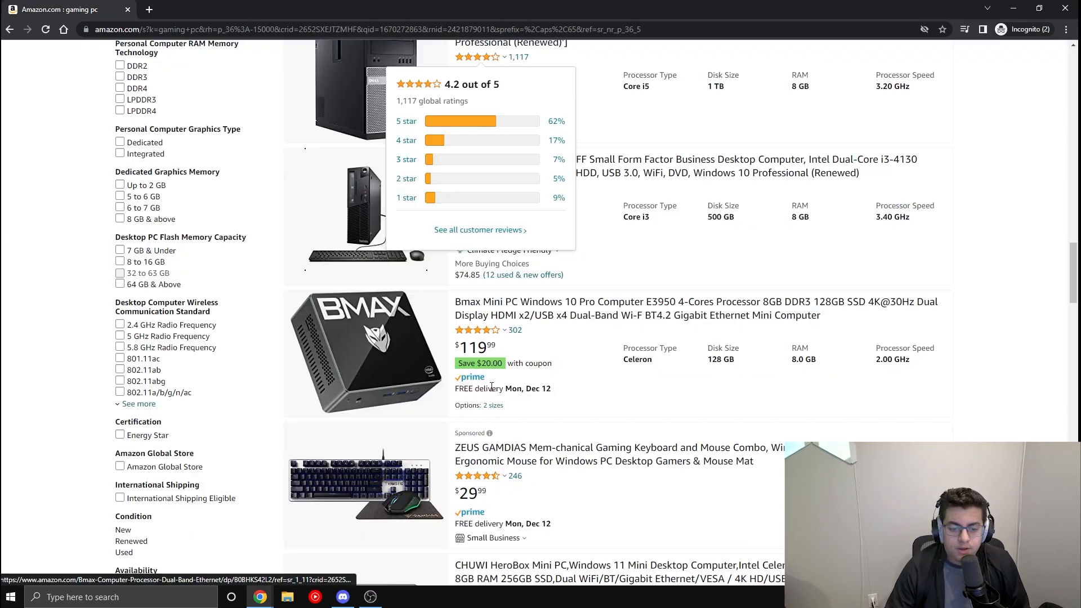
scroll("down", 3)
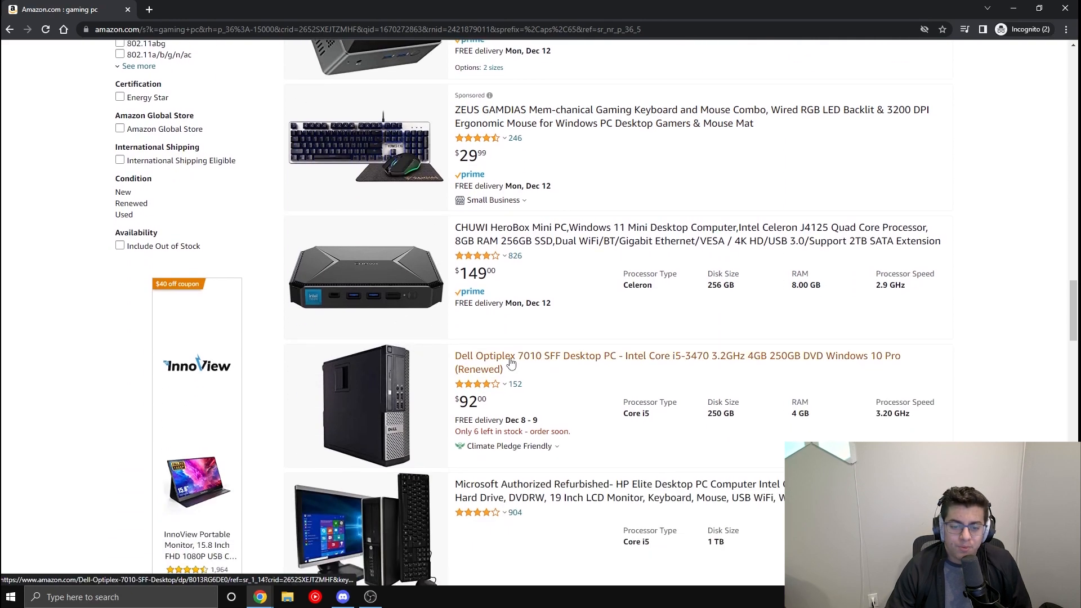
scroll("up", 3)
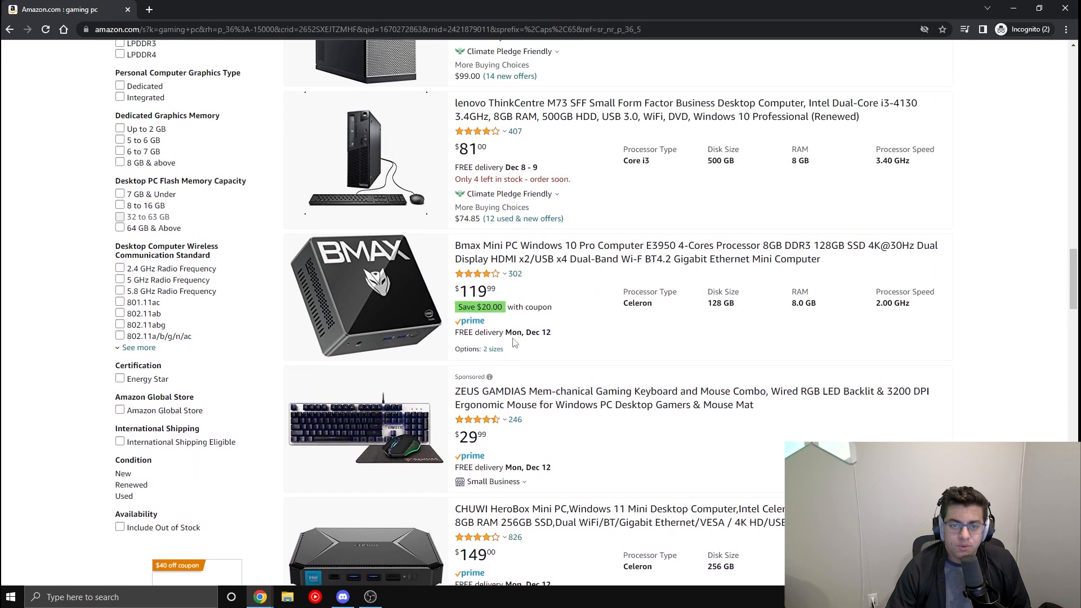
scroll("down", 3)
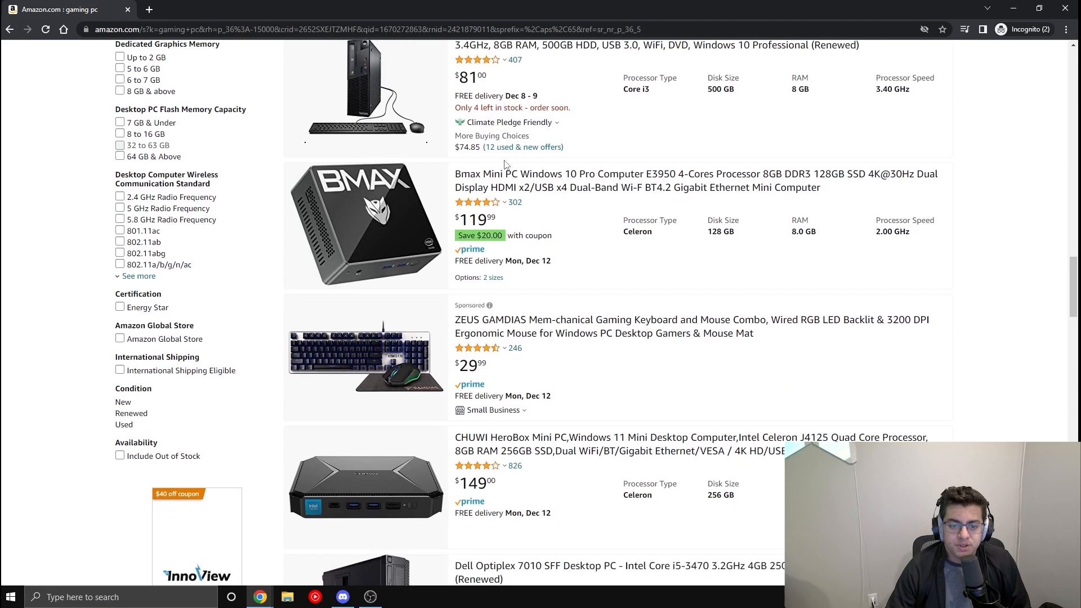
scroll("down", 3)
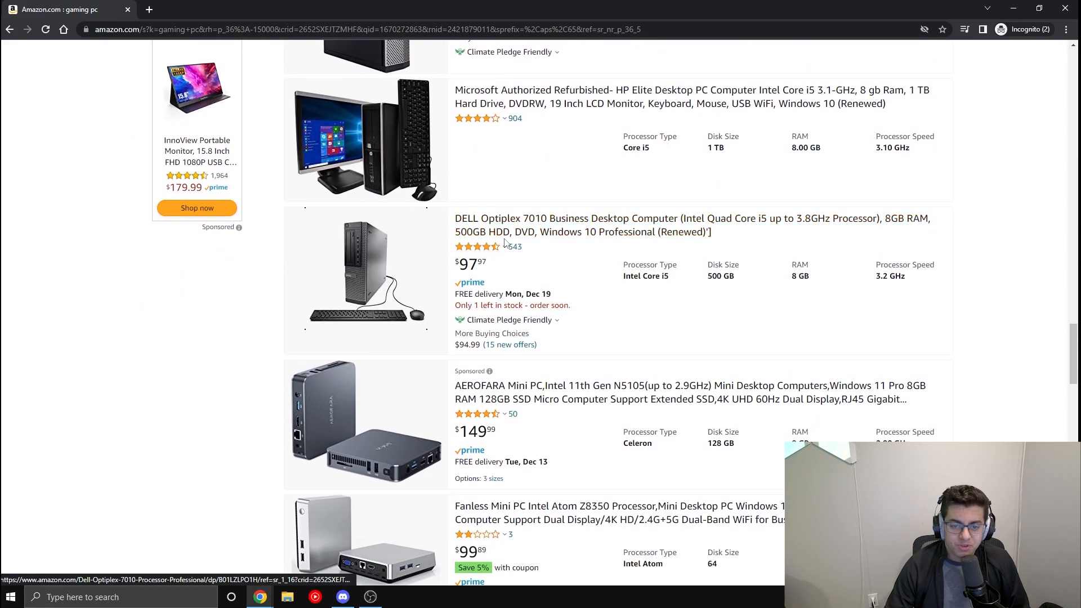
scroll("down", 3)
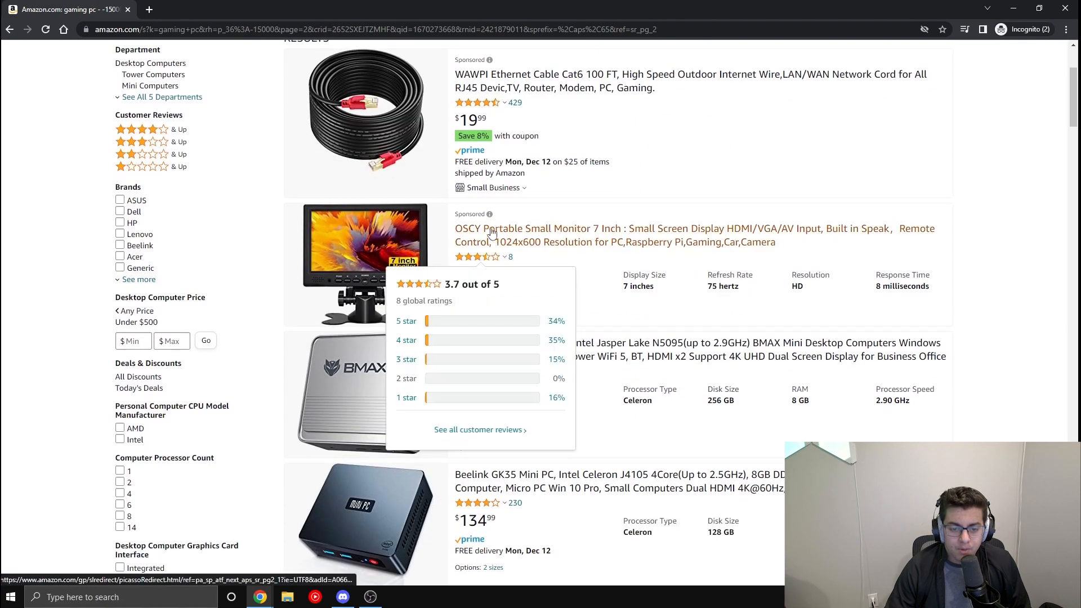
scroll("down", 3)
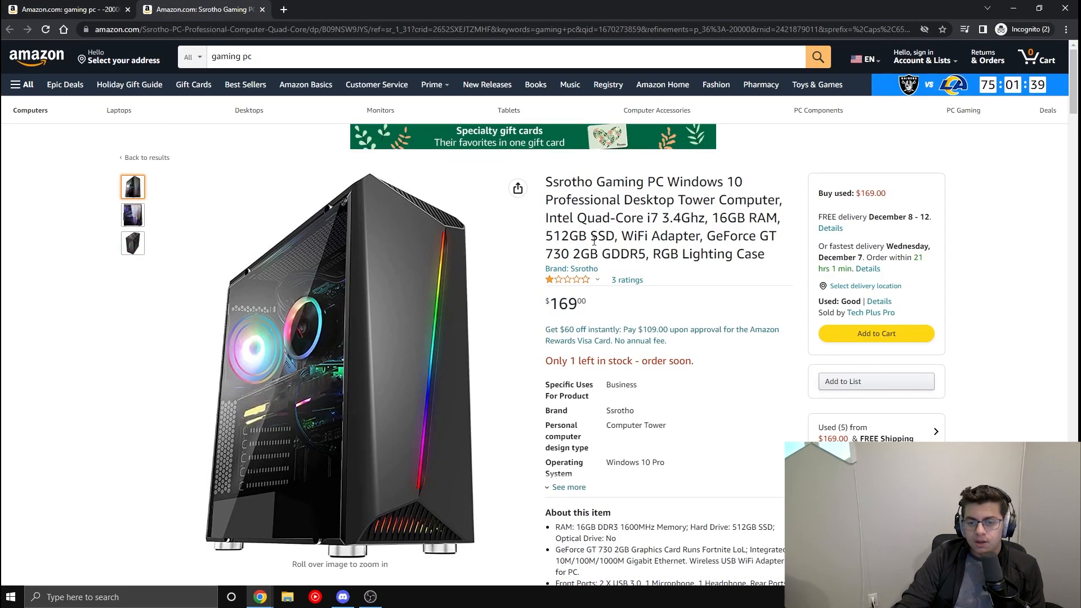
double_click(760, 236)
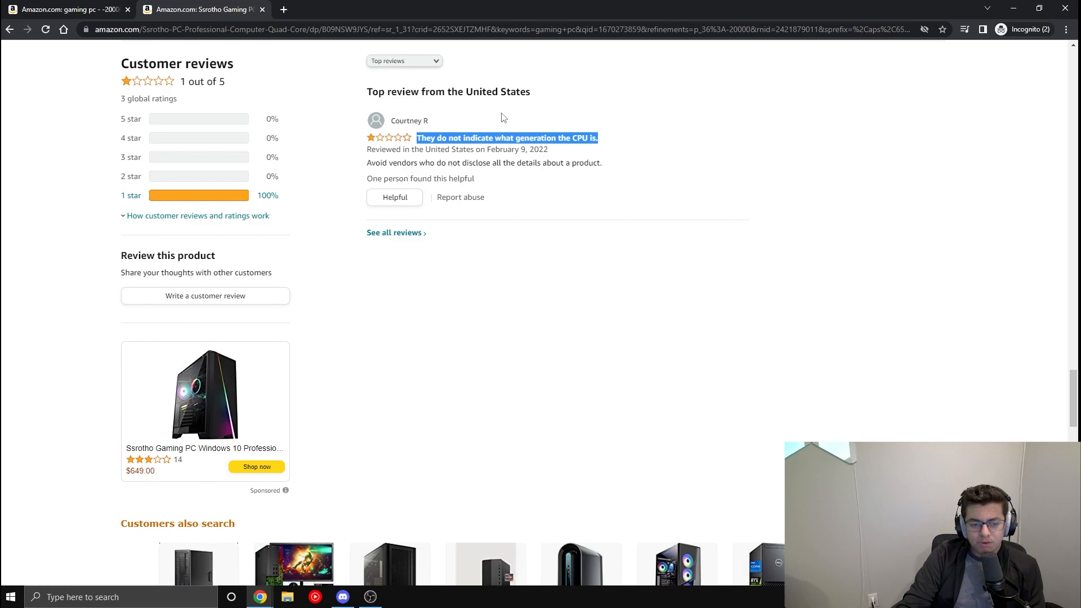
scroll("up", 3)
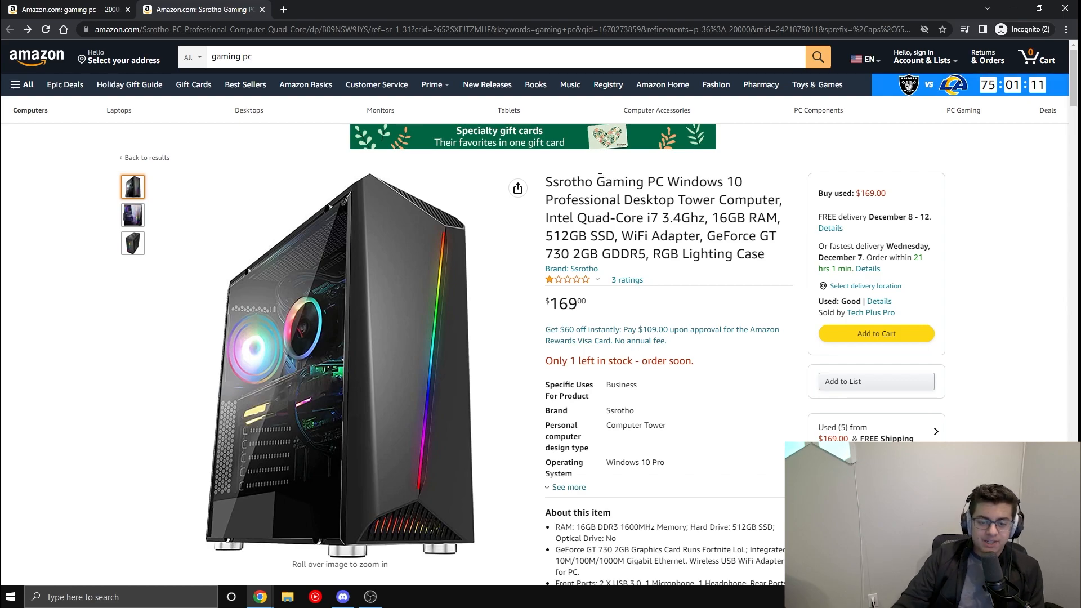
left_click(132, 215)
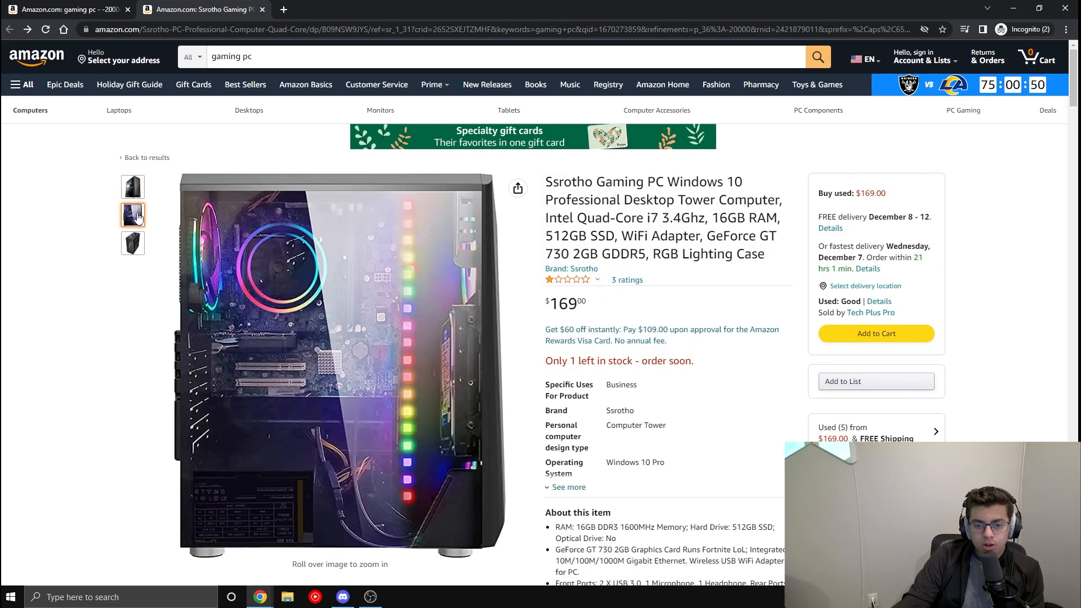
mouse_move(286, 327)
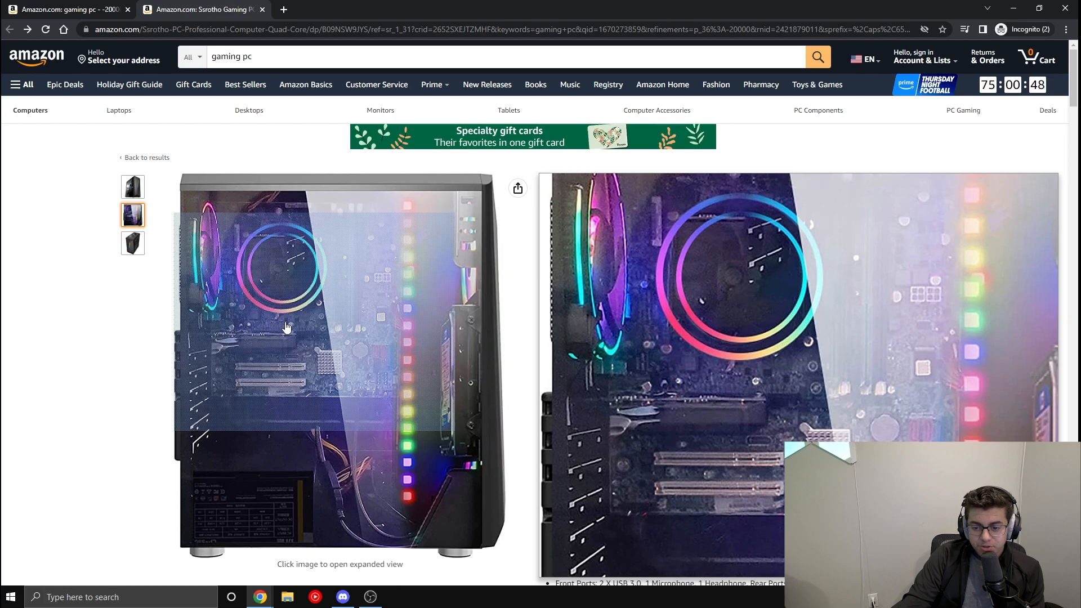
left_click(132, 215)
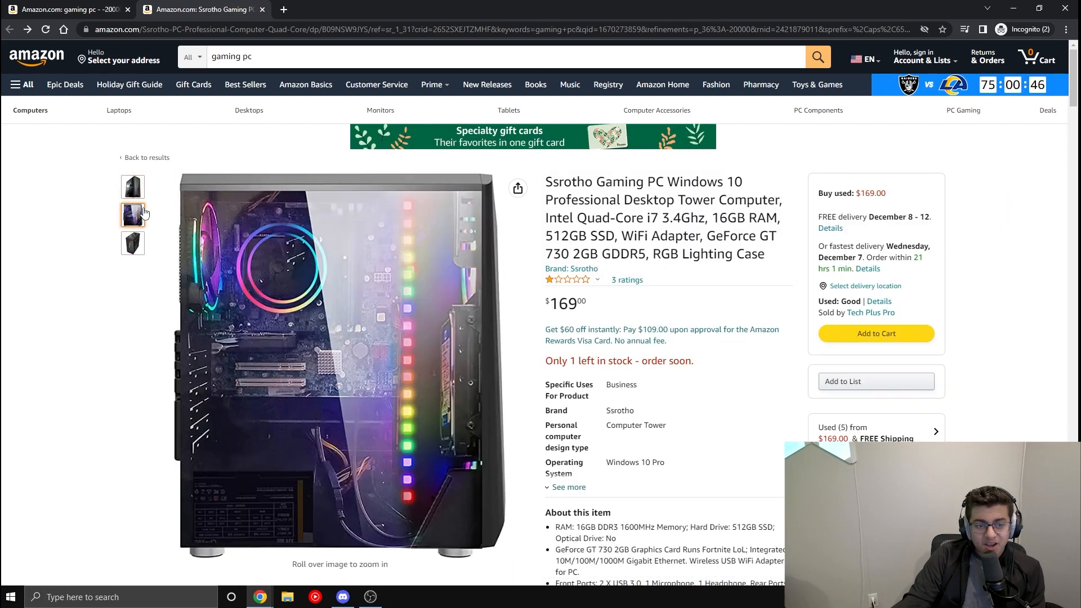
mouse_move(377, 358)
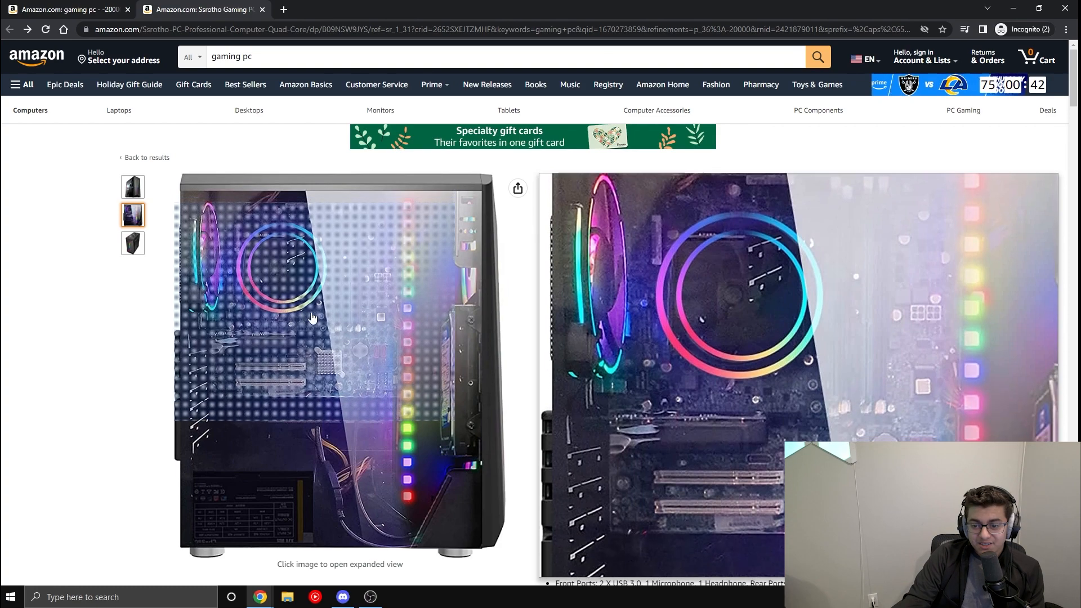
mouse_move(255, 316)
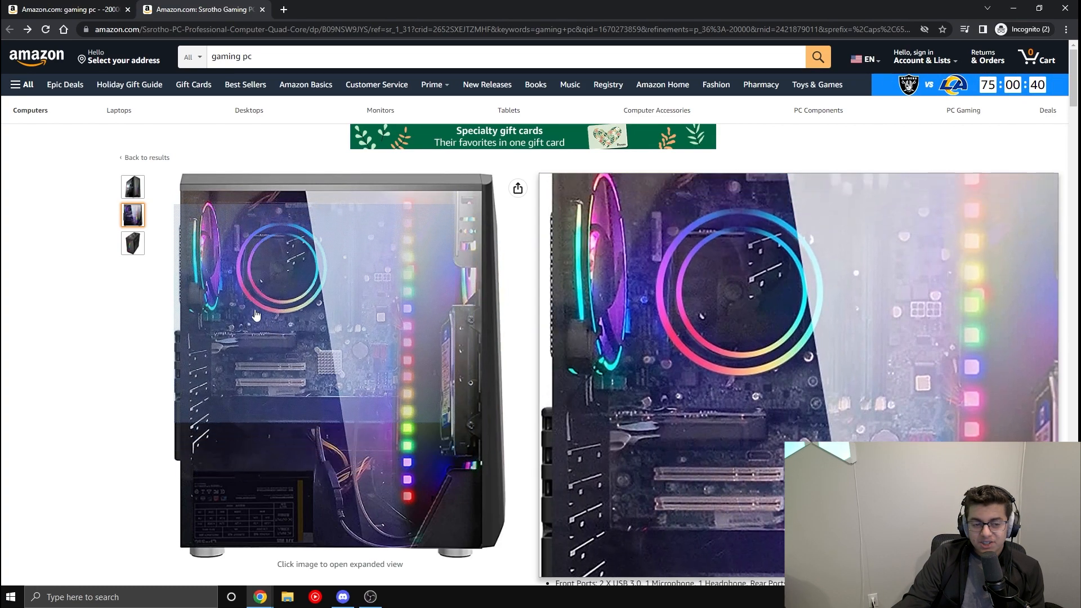
left_click(132, 243)
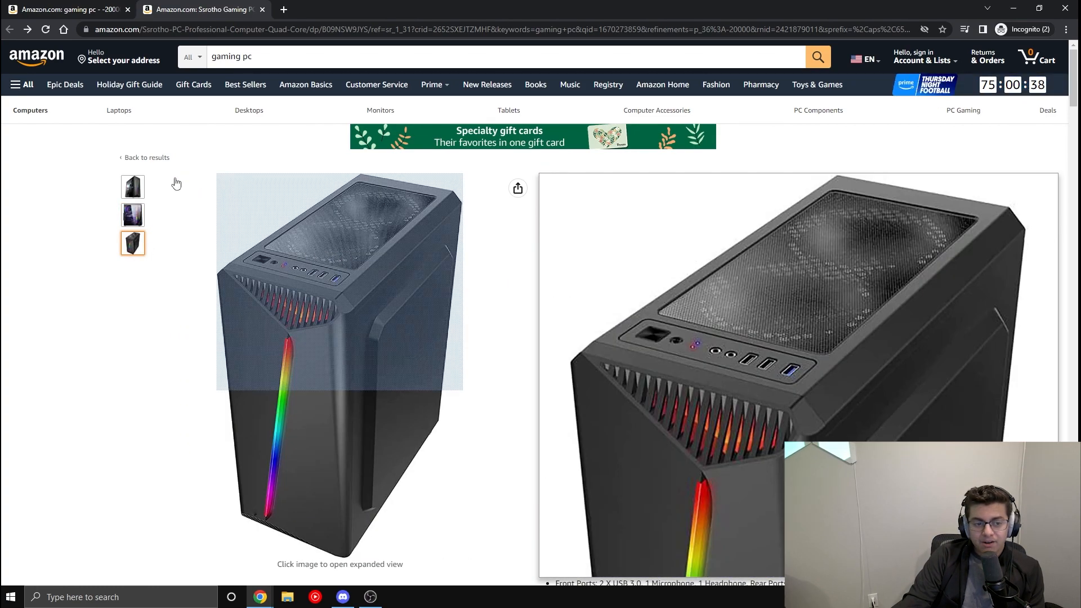
left_click(132, 215)
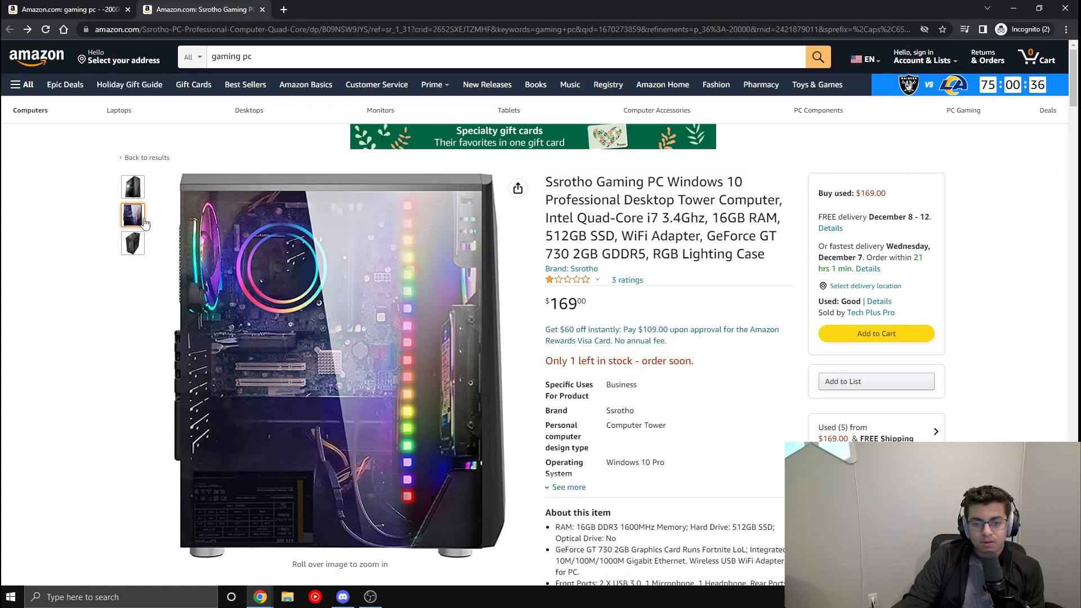
left_click(133, 243)
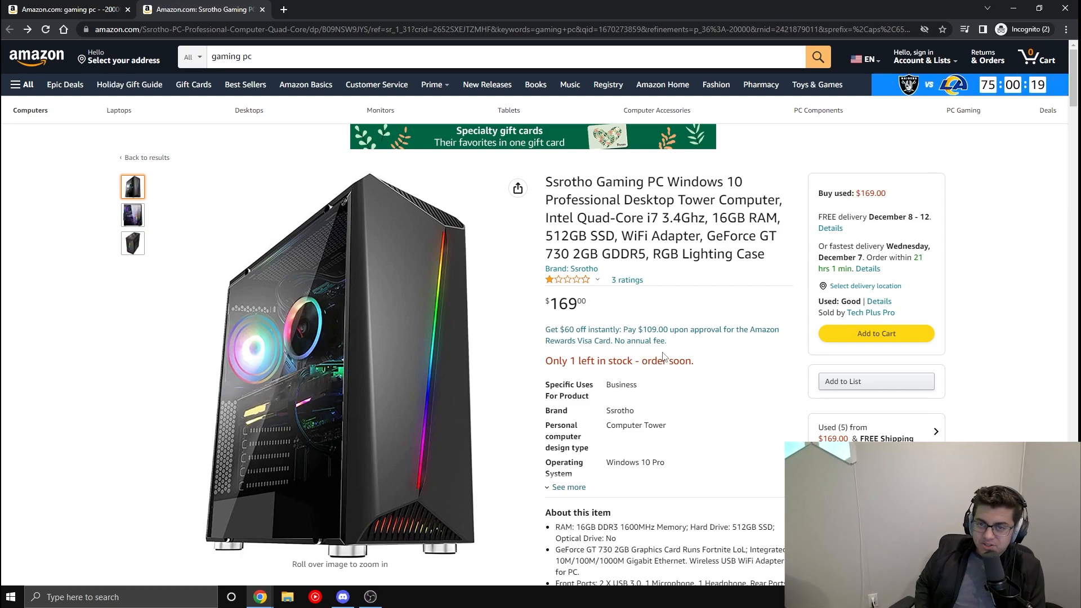
left_click(482, 56)
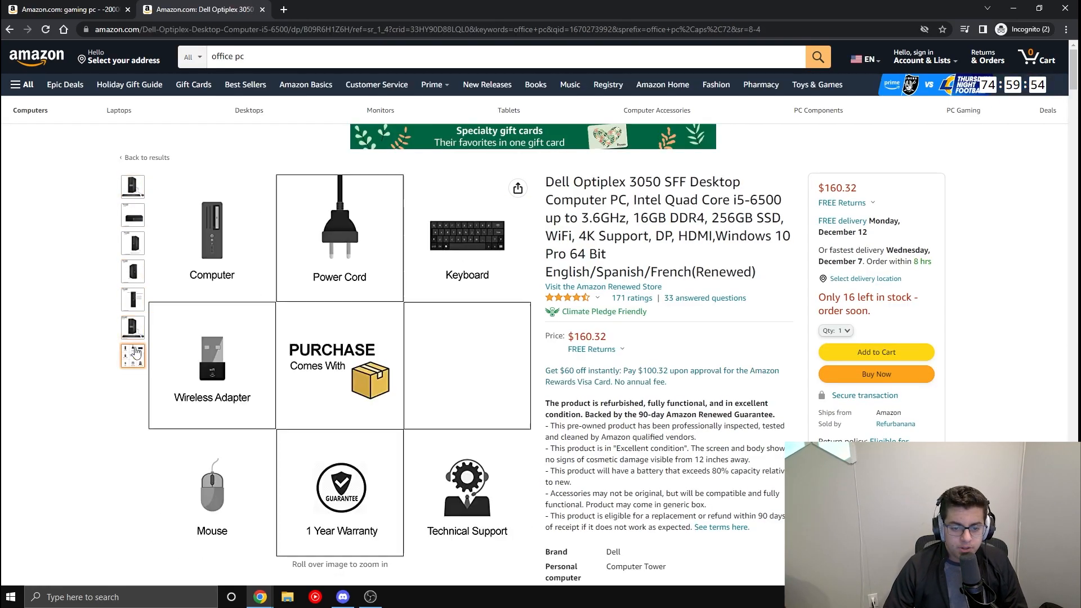
Step: Show the Dell Optiplex 3050 tower photo and highlight 'DDR4' in its title
left_click(133, 186)
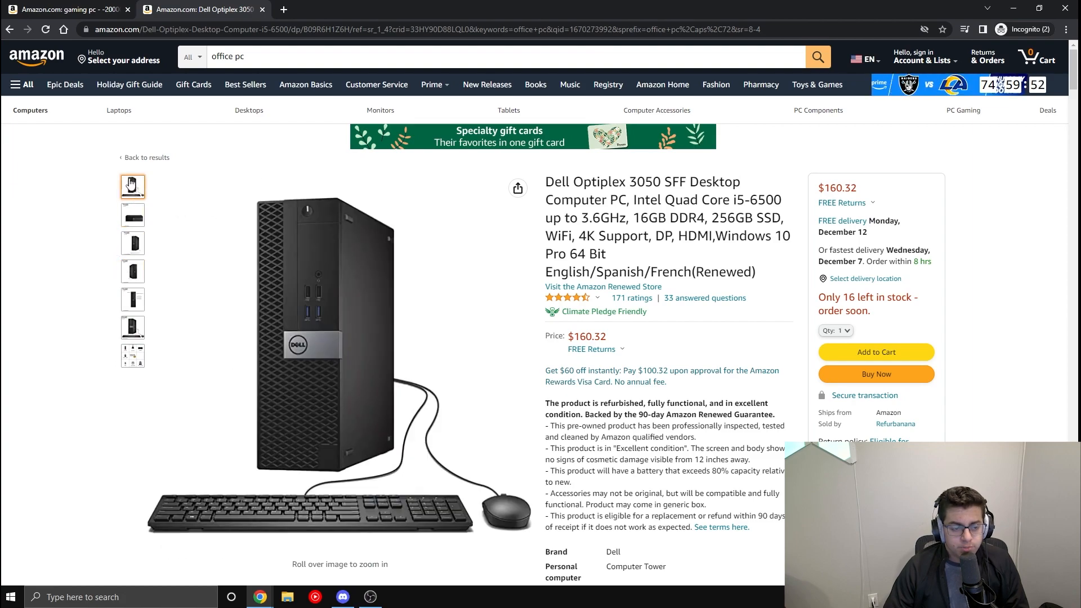
mouse_move(334, 359)
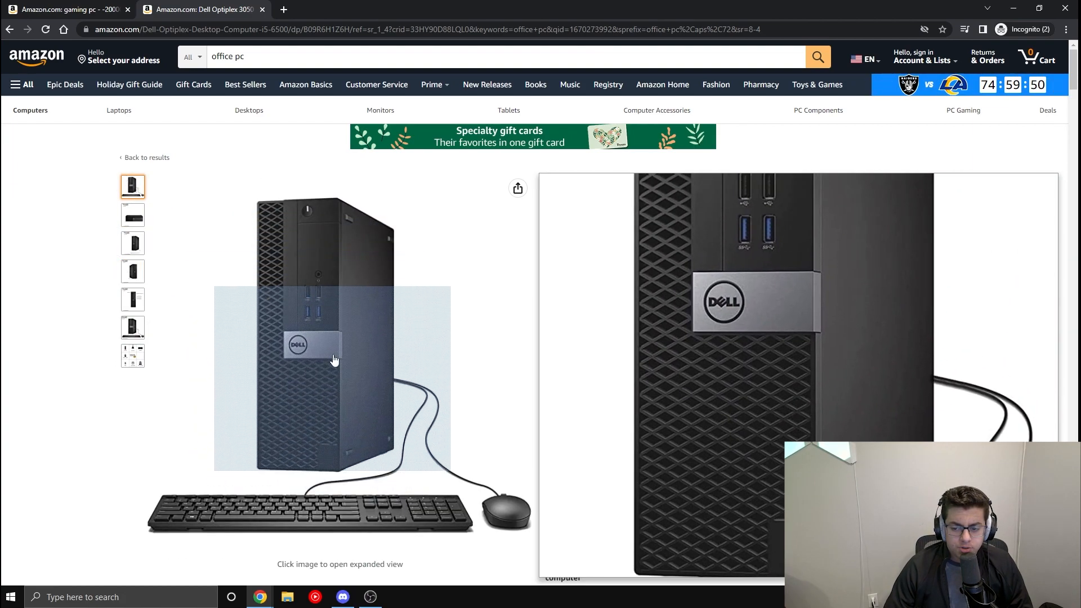
mouse_move(319, 255)
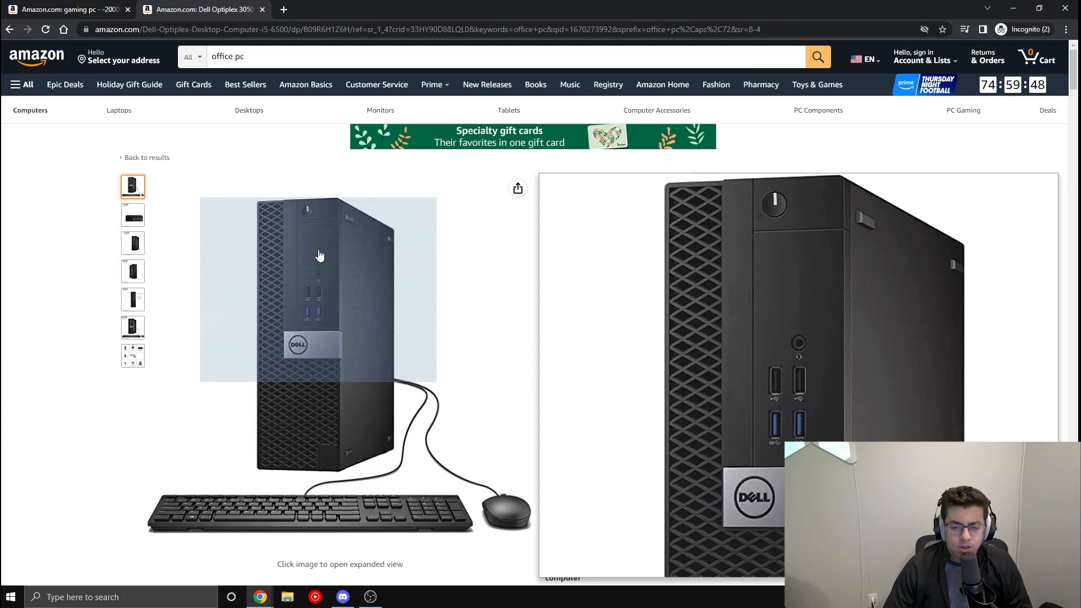
mouse_move(307, 326)
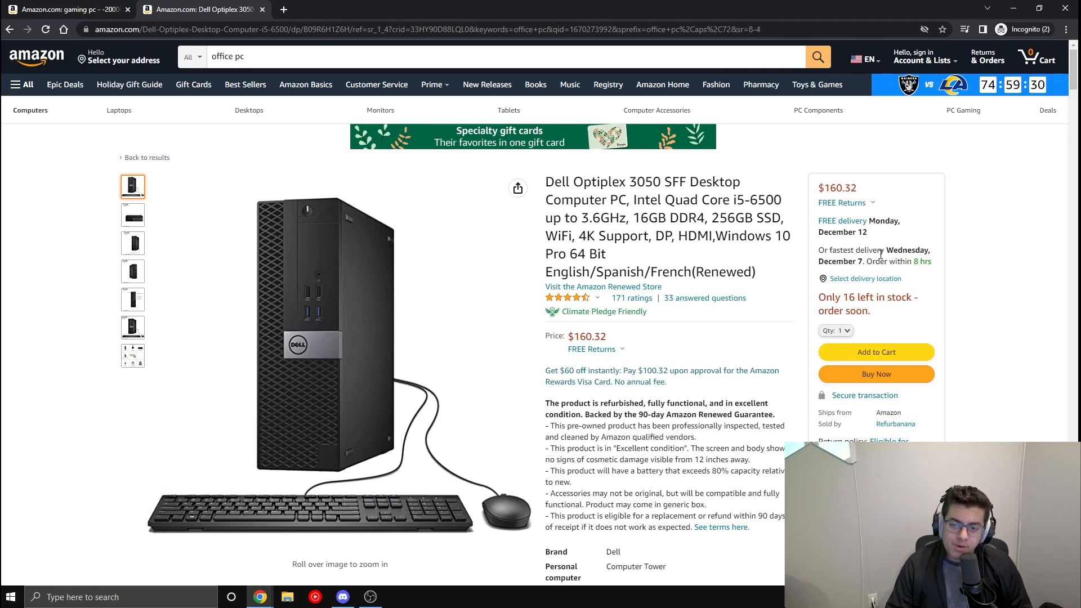
double_click(689, 218)
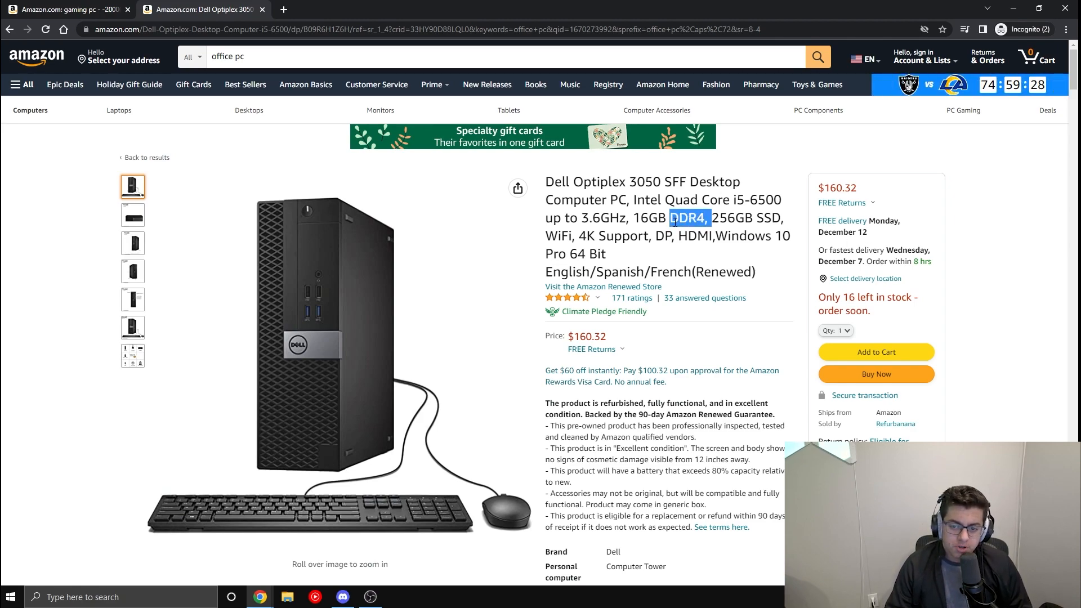